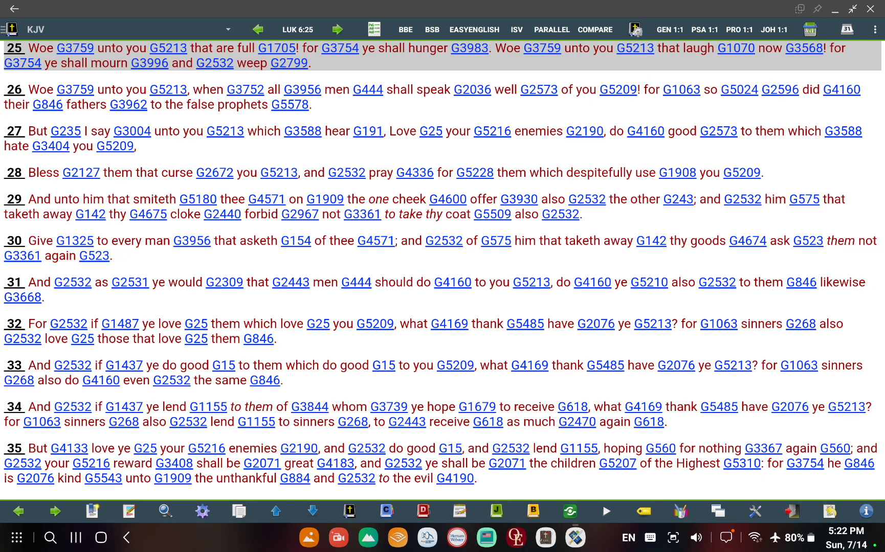
mouse_move(442, 493)
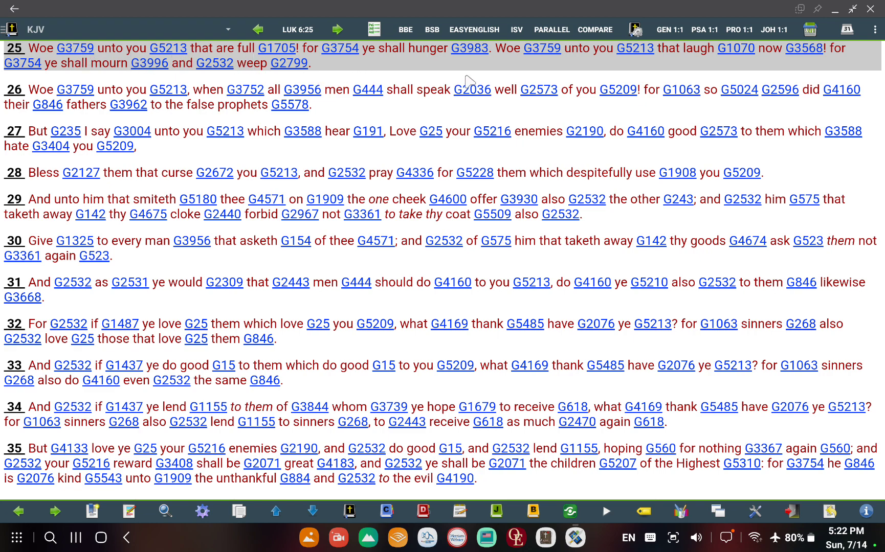
mouse_move(698, 66)
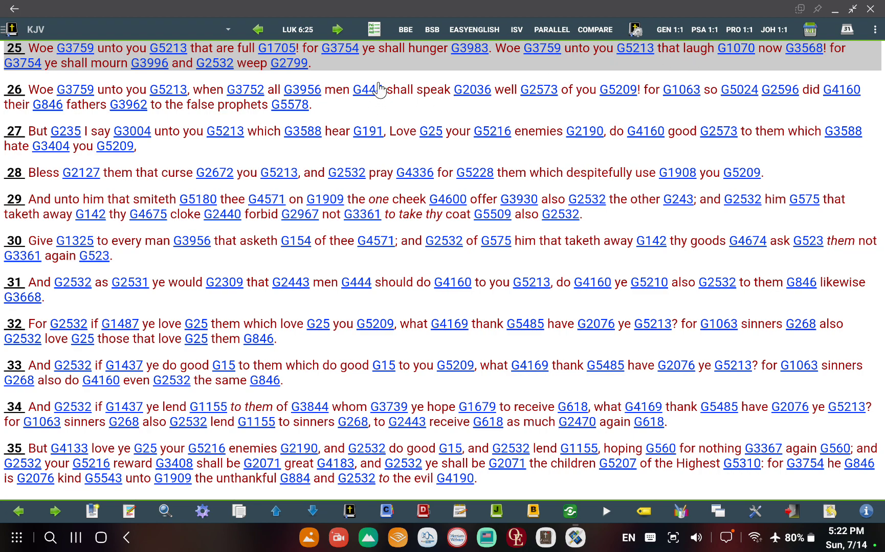
mouse_move(345, 74)
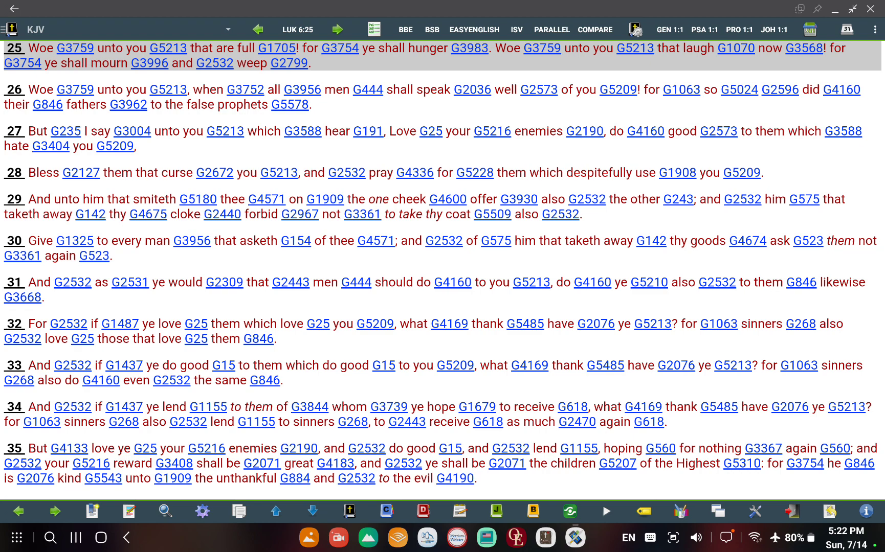
mouse_move(359, 75)
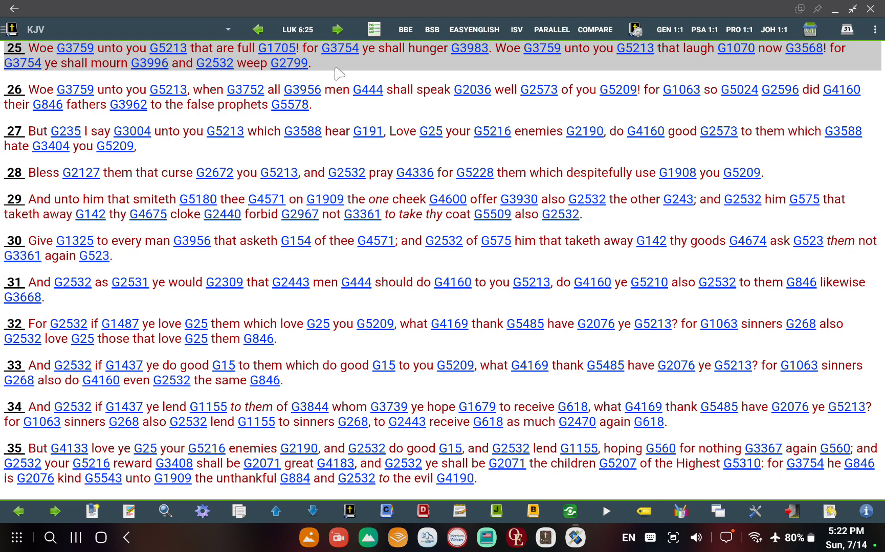
mouse_move(343, 72)
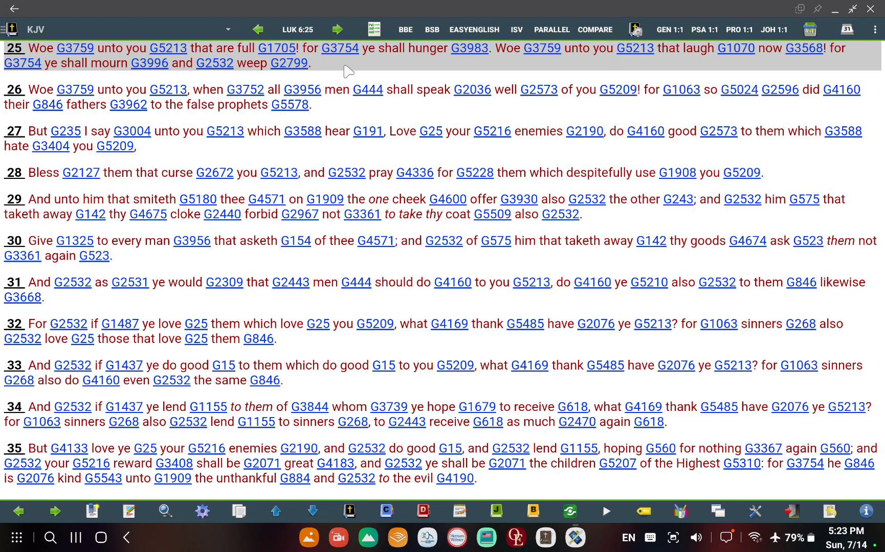
mouse_move(280, 71)
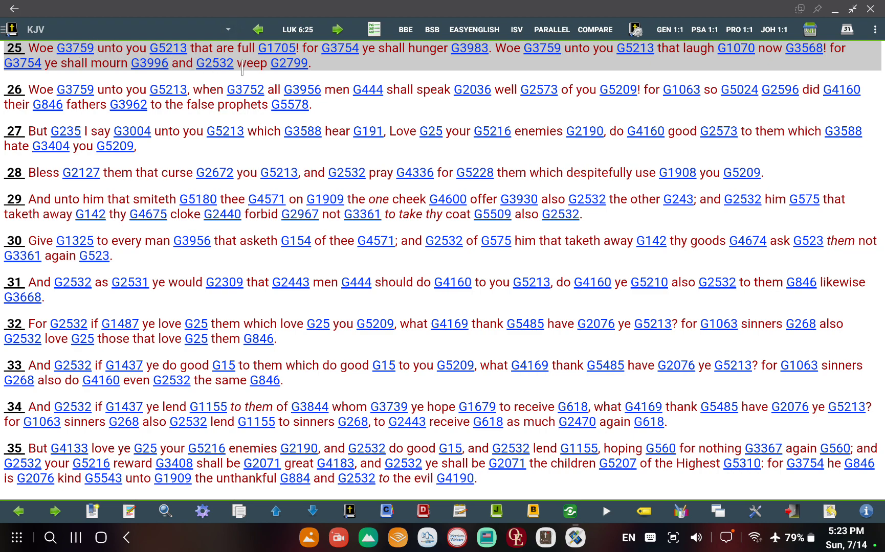
mouse_move(324, 73)
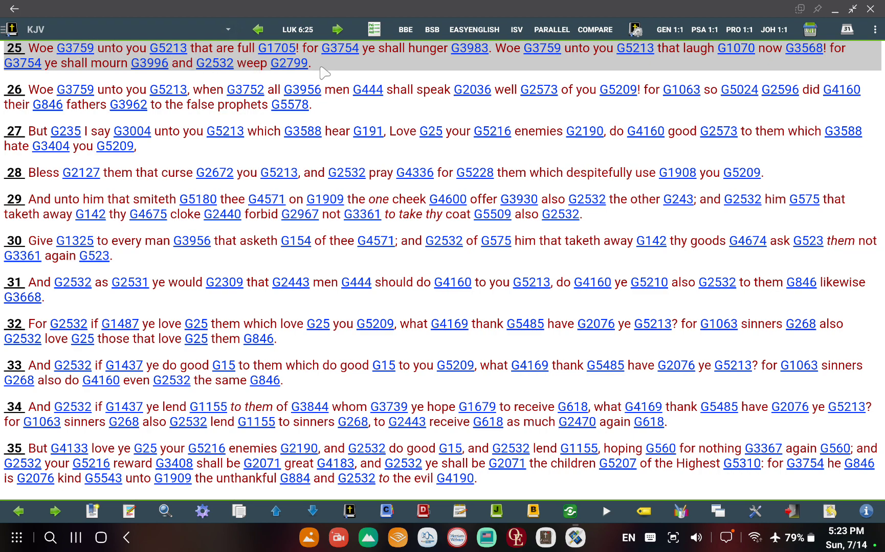
mouse_move(621, 78)
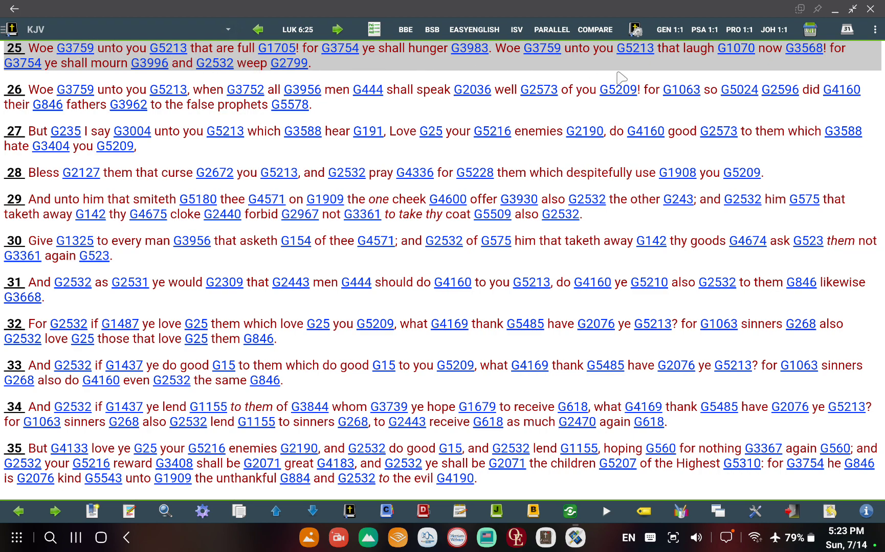
mouse_move(330, 84)
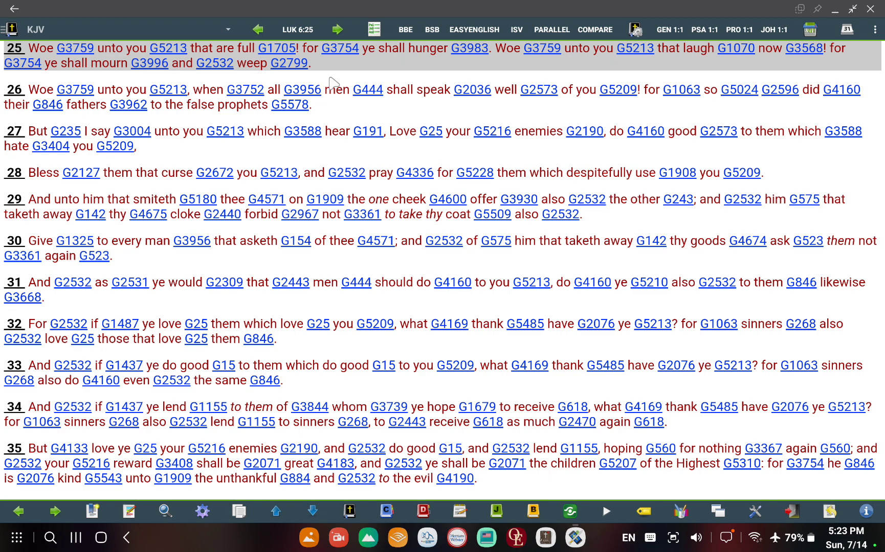
mouse_move(332, 83)
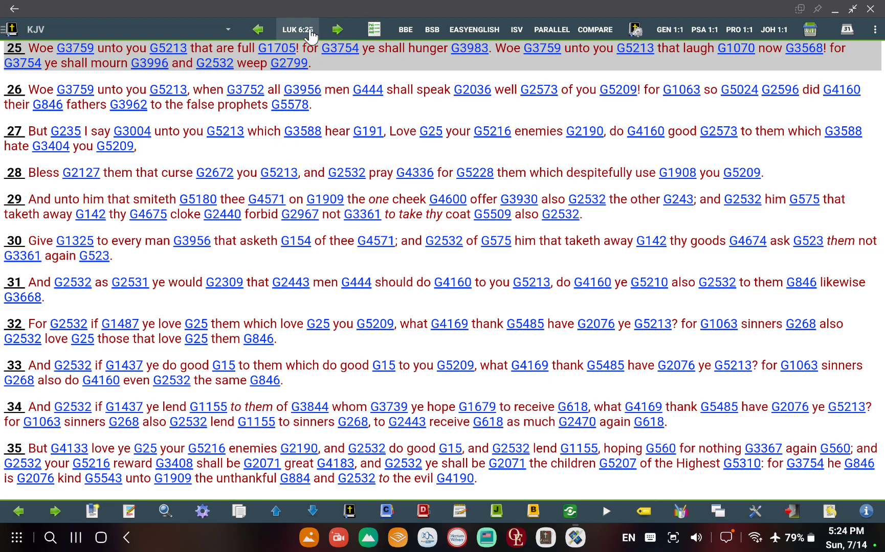
- From Luke 6:25, choose Galatians 6:7 in the verse picker
left_click(298, 30)
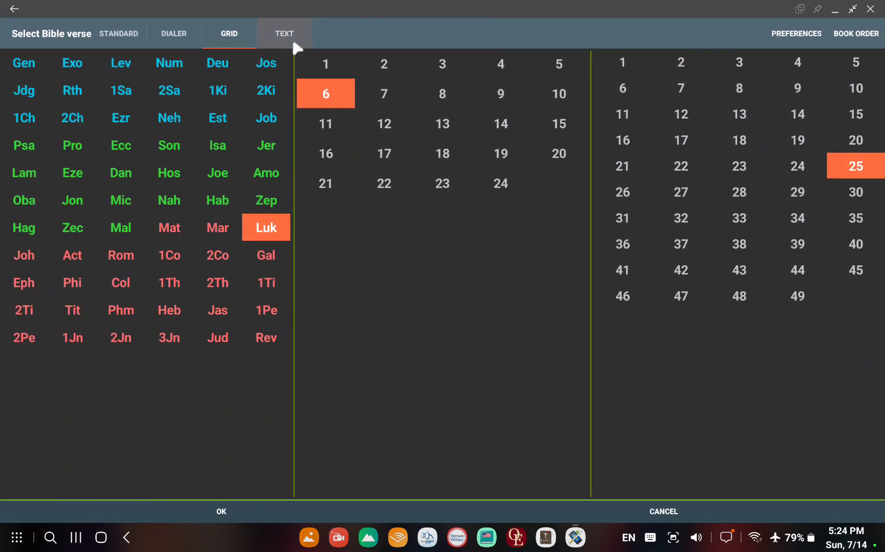
left_click(265, 255)
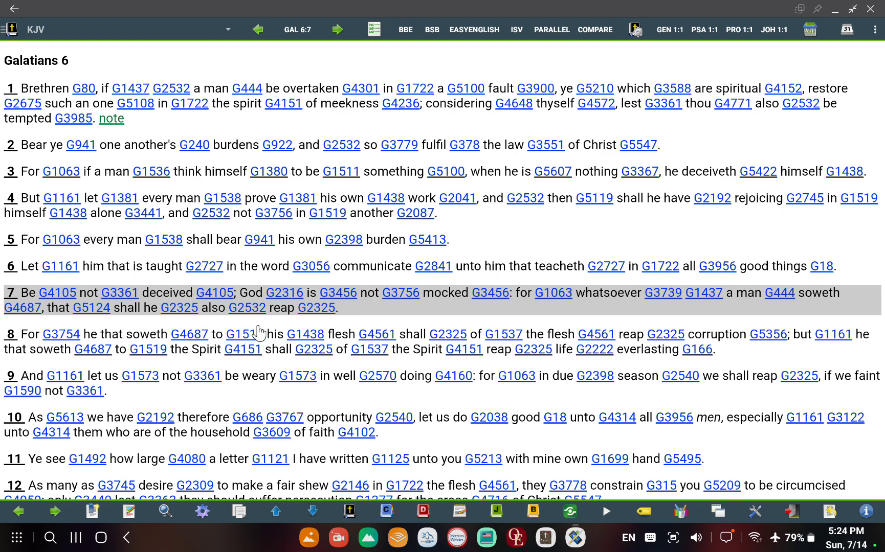
mouse_move(472, 313)
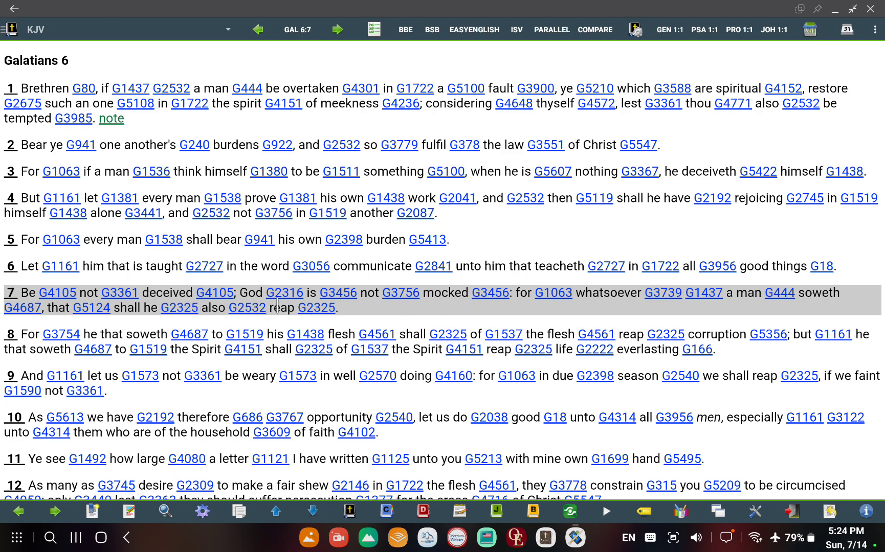
mouse_move(393, 307)
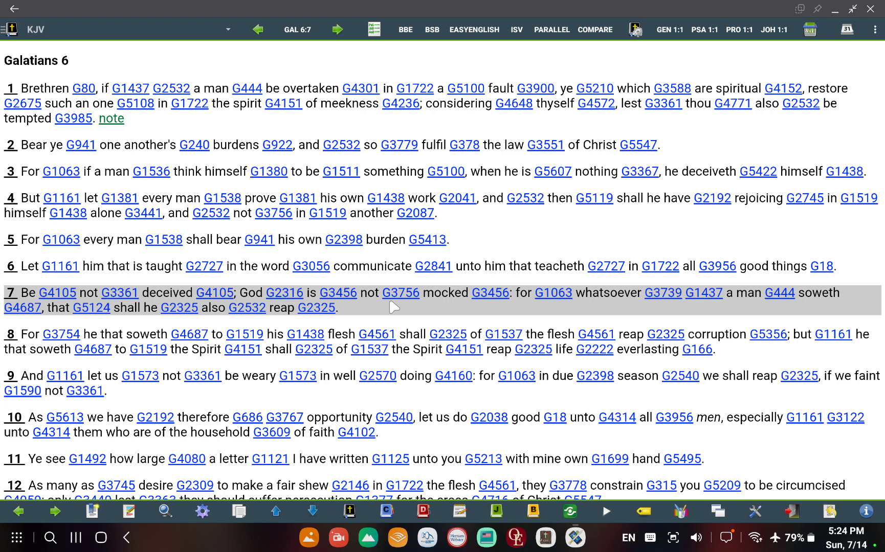
mouse_move(394, 306)
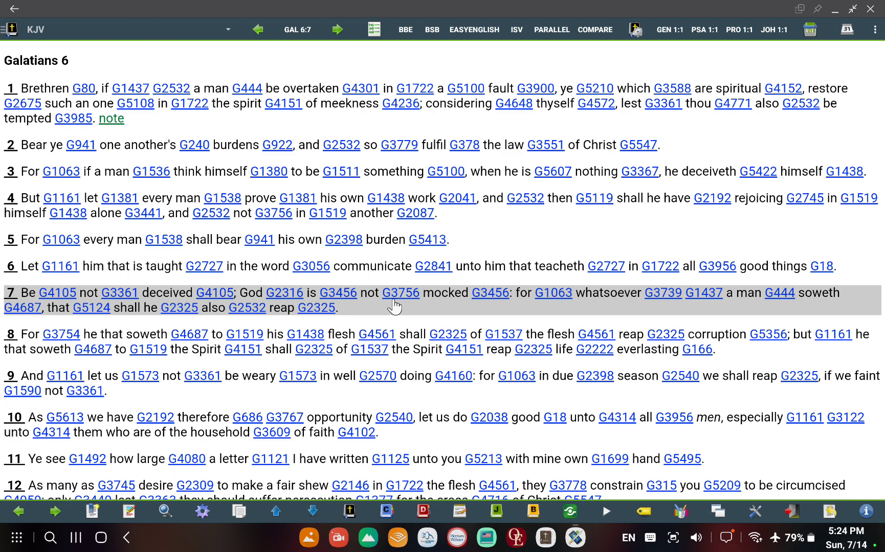
mouse_move(703, 327)
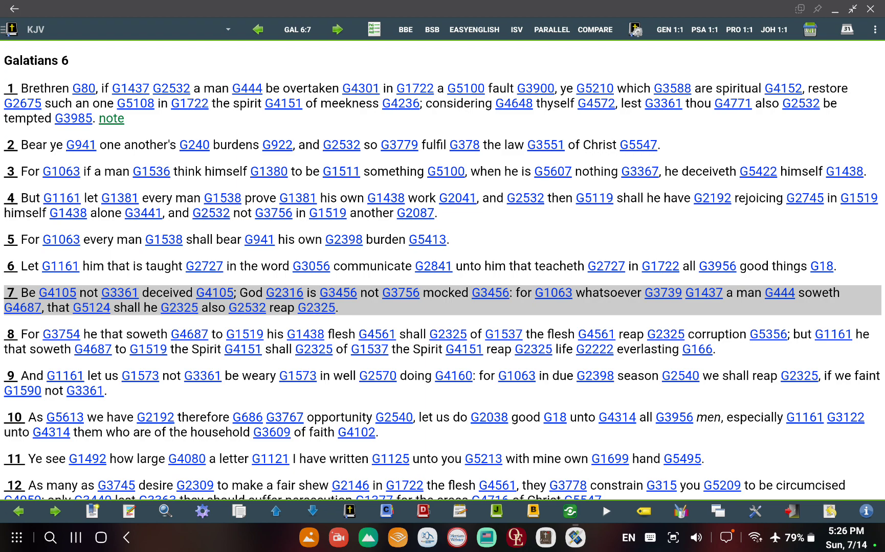
mouse_move(544, 137)
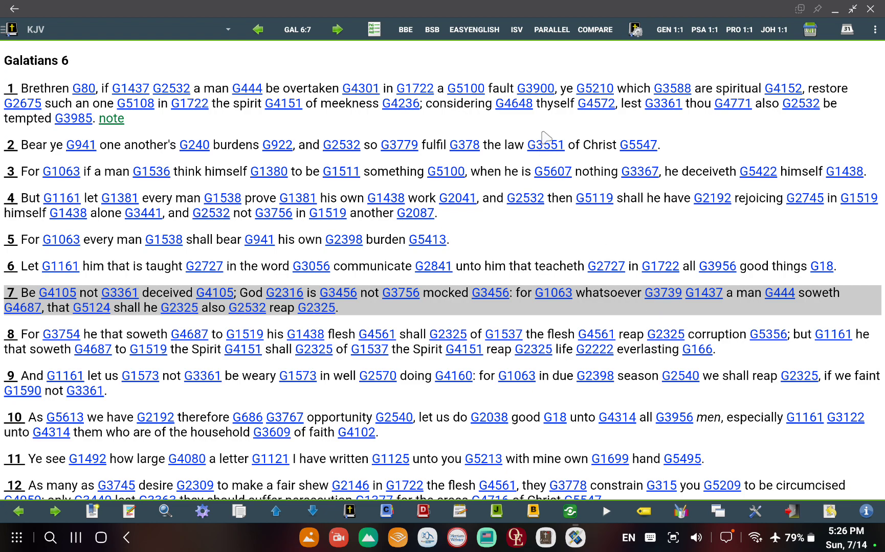
- Start a new lookup and choose the book of Ezekiel in the verse grid
left_click(297, 29)
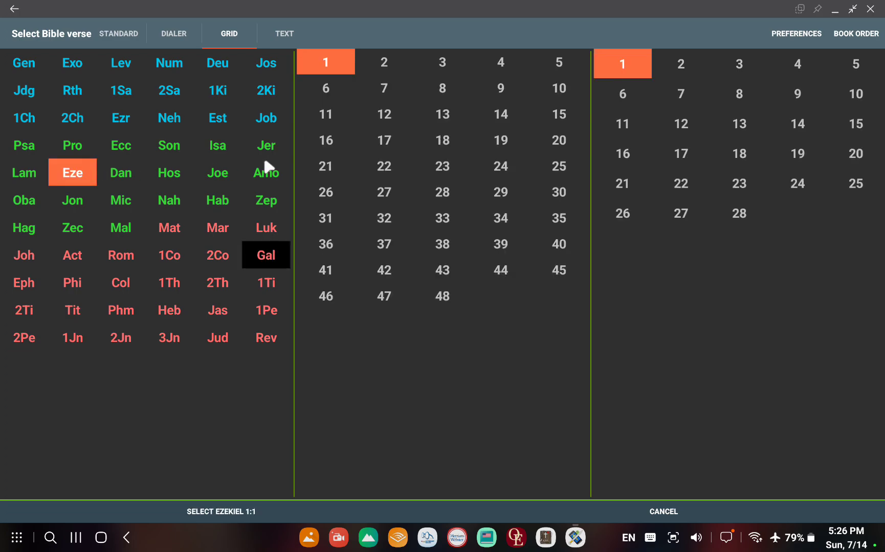
left_click(441, 140)
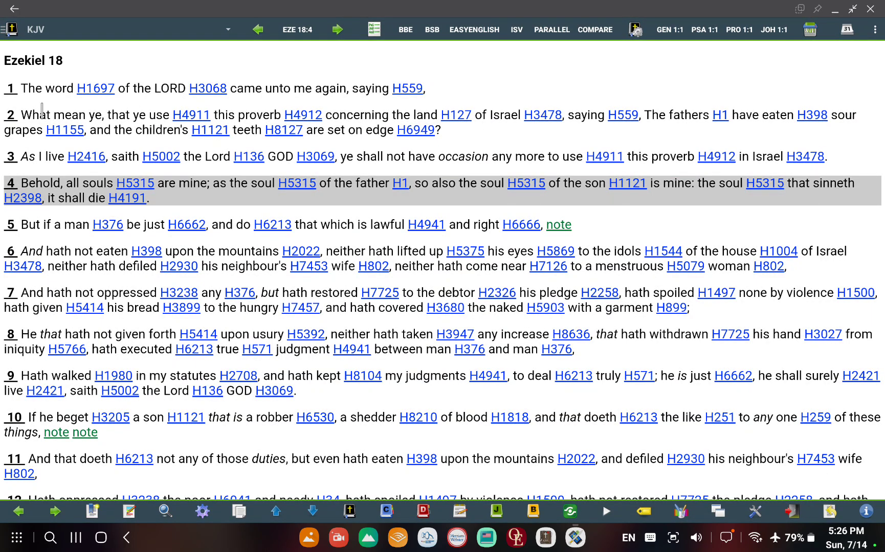
mouse_move(156, 210)
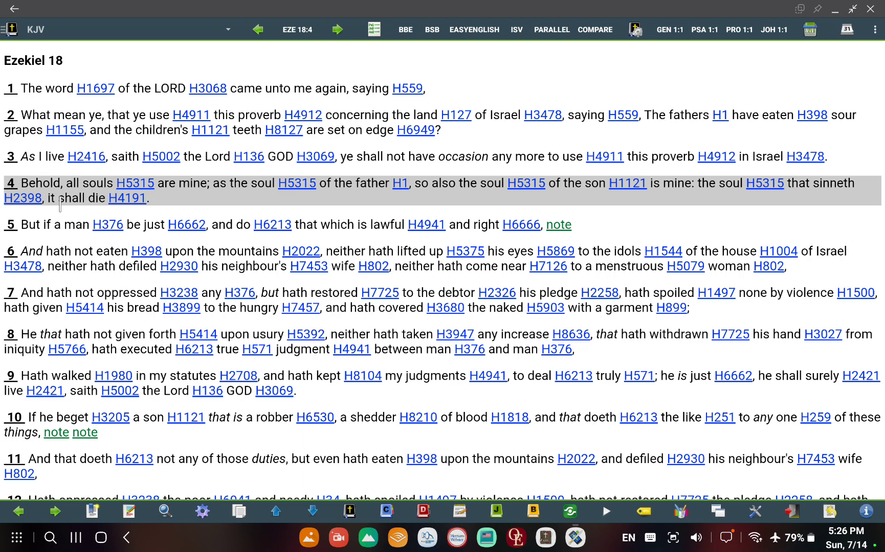
mouse_move(135, 206)
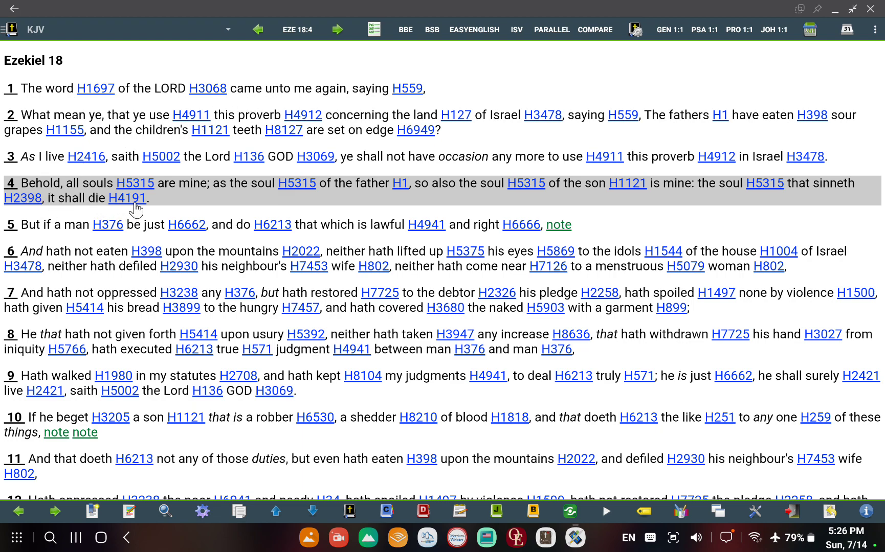
mouse_move(209, 212)
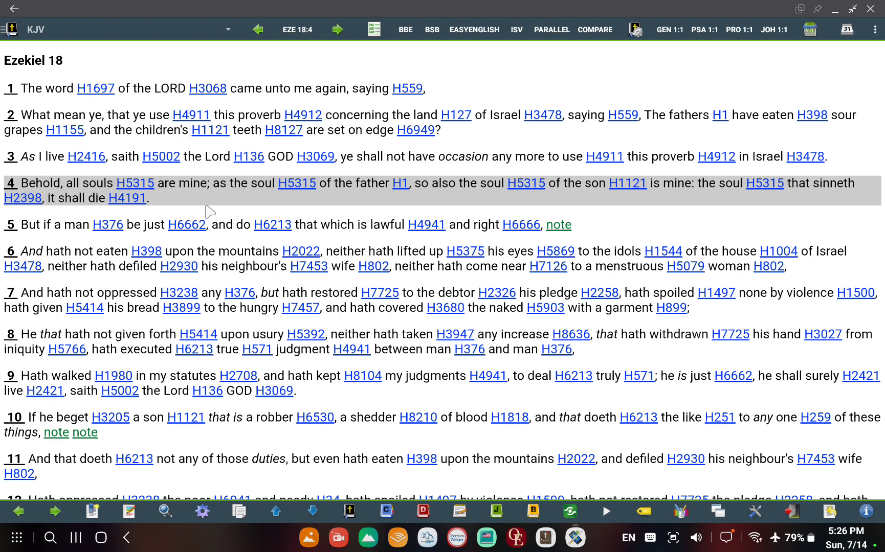
mouse_move(217, 209)
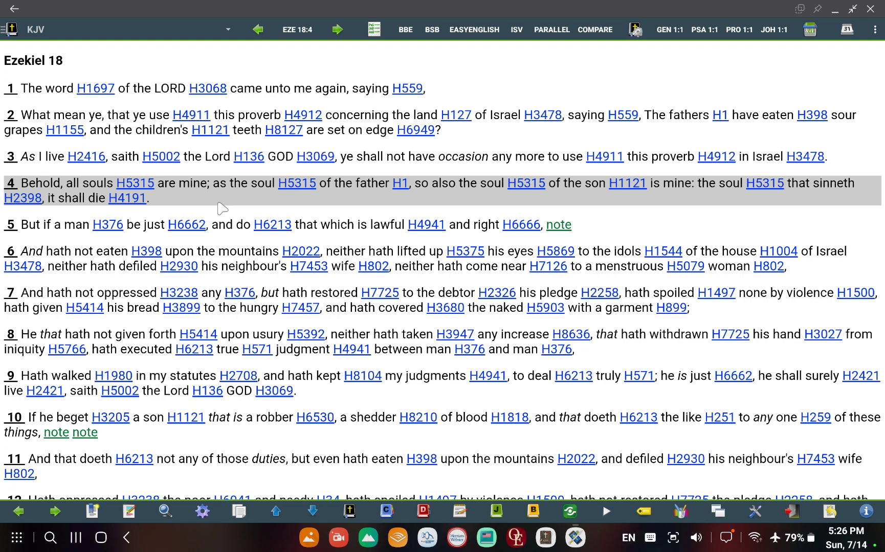
mouse_move(111, 186)
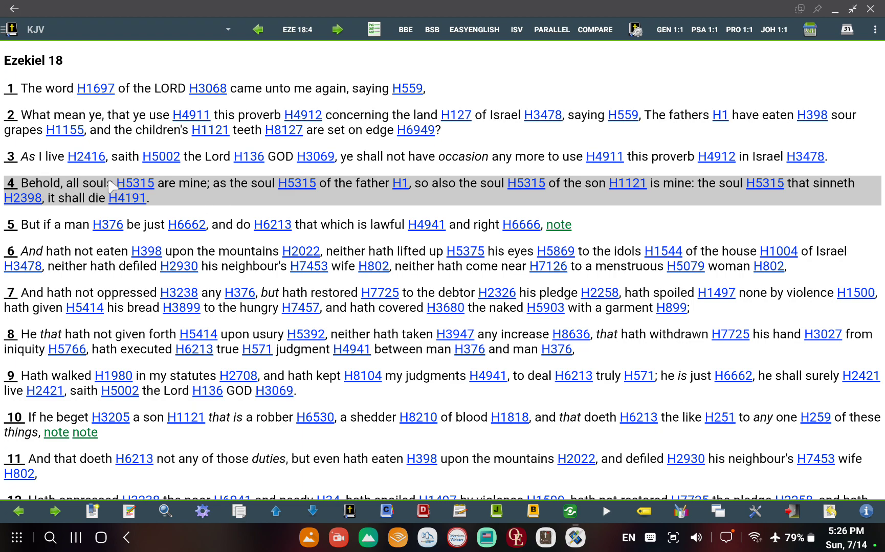
mouse_move(240, 212)
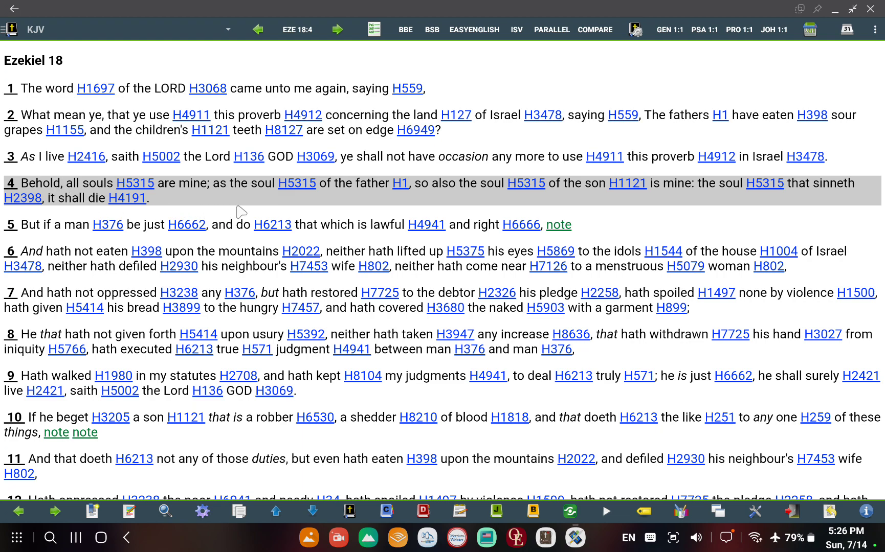
mouse_move(399, 210)
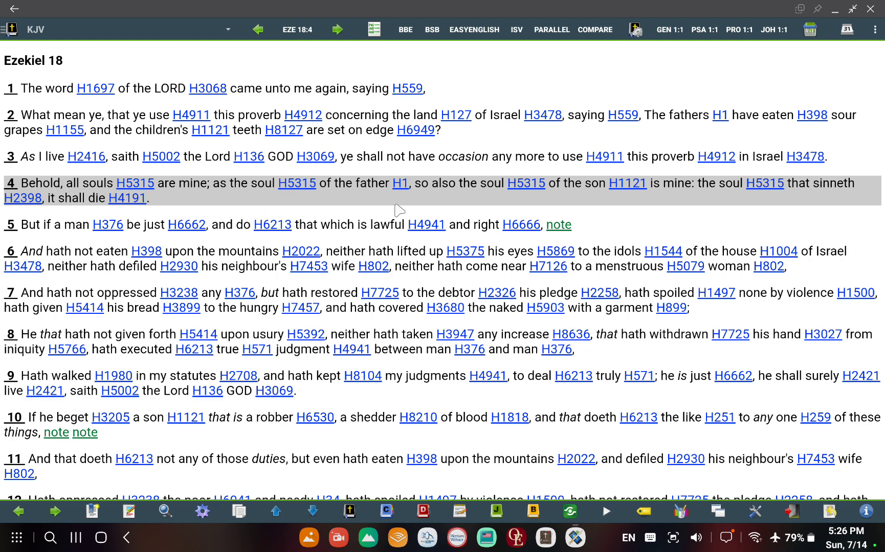
mouse_move(596, 212)
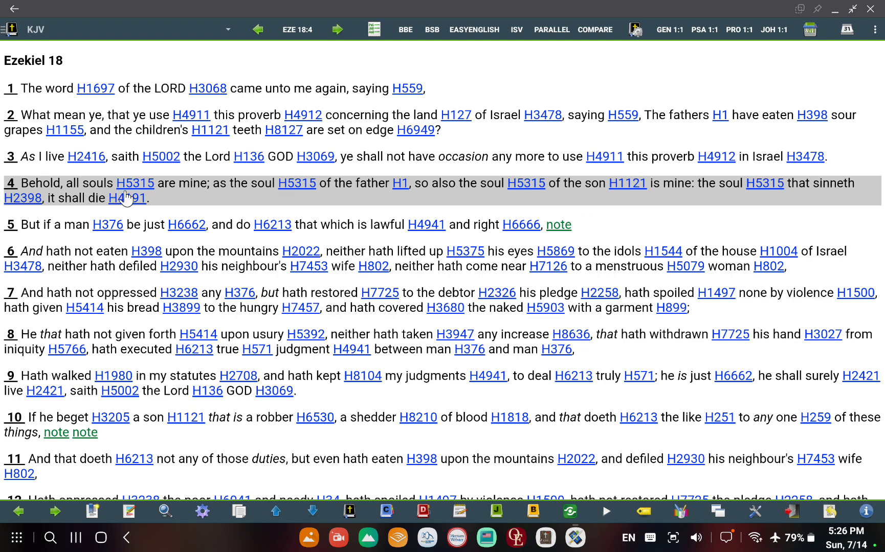
mouse_move(198, 210)
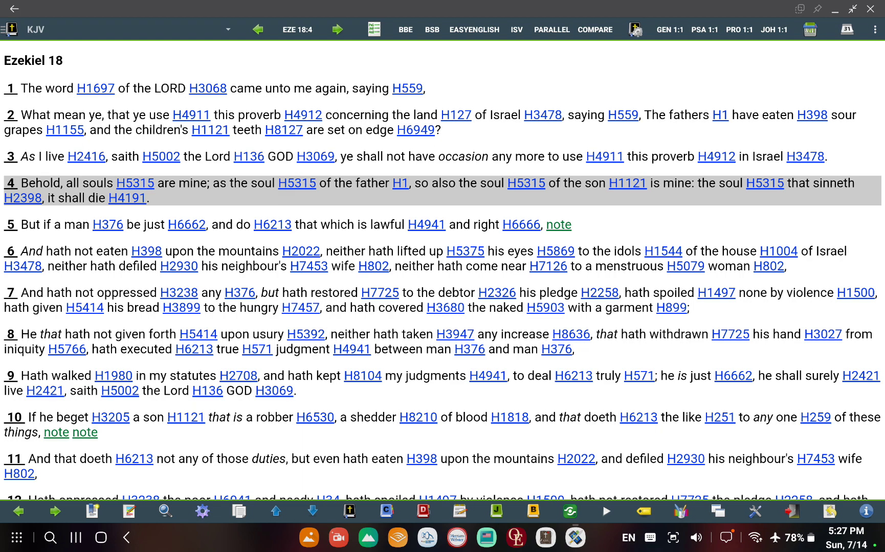
mouse_move(758, 539)
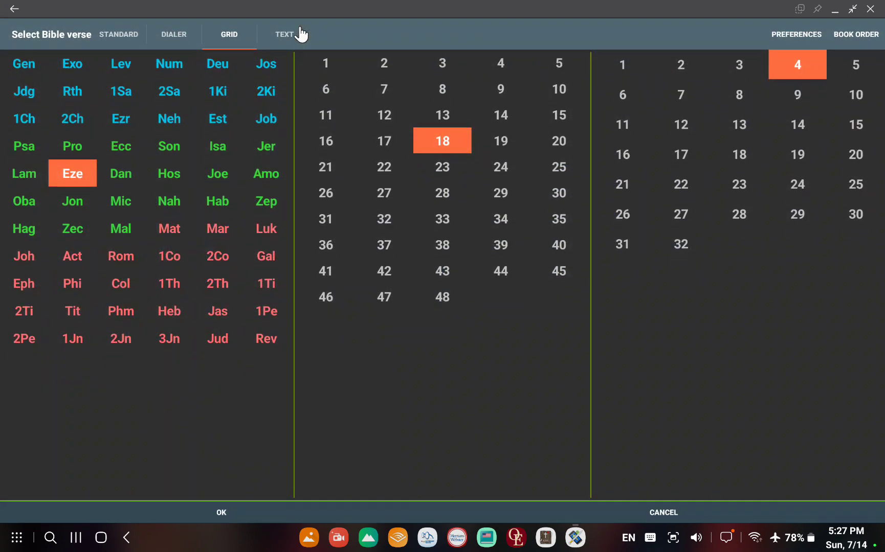
- Choose Job in the verse grid to go to Job 12:16
left_click(265, 118)
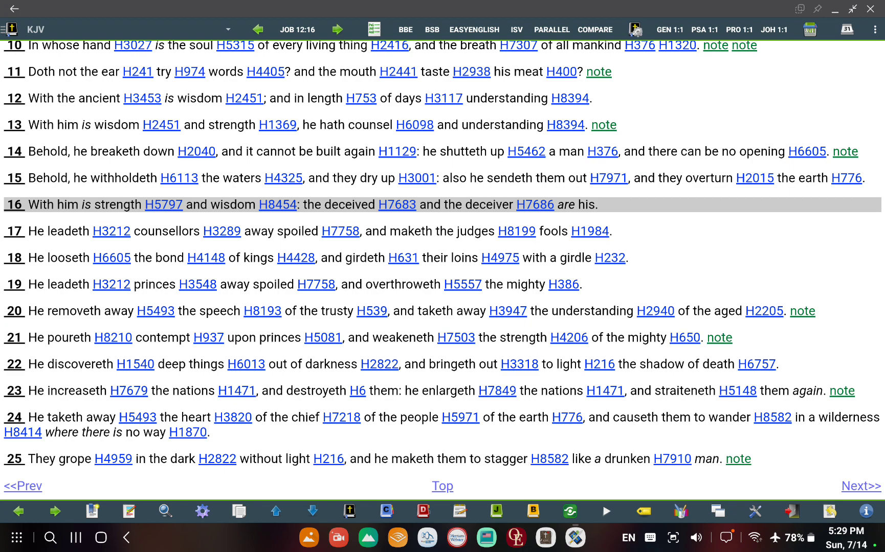
mouse_move(340, 90)
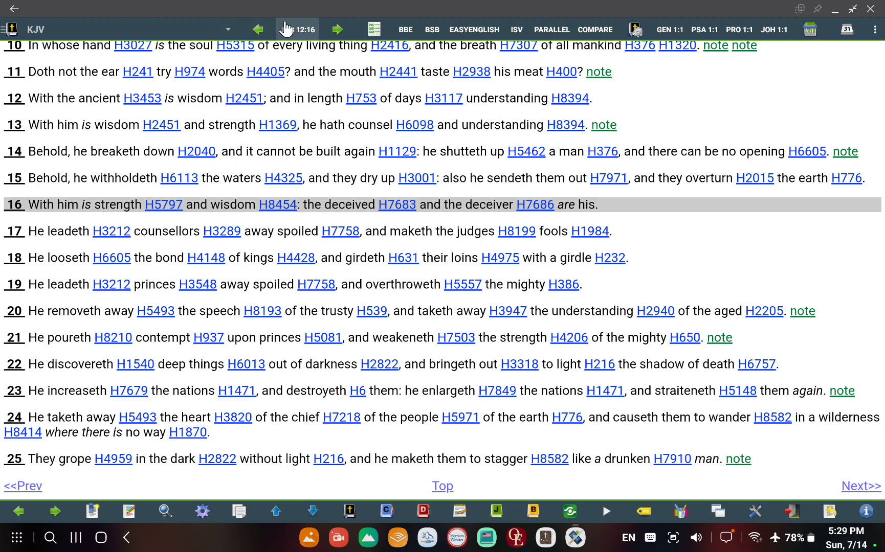
- Look up Matthew chapter 12 in the verse grid for verse 36
left_click(298, 30)
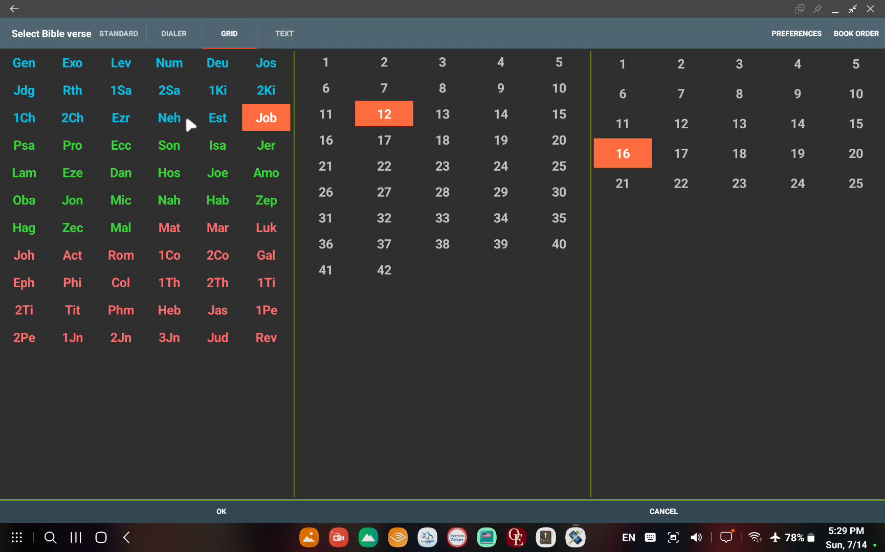
left_click(169, 228)
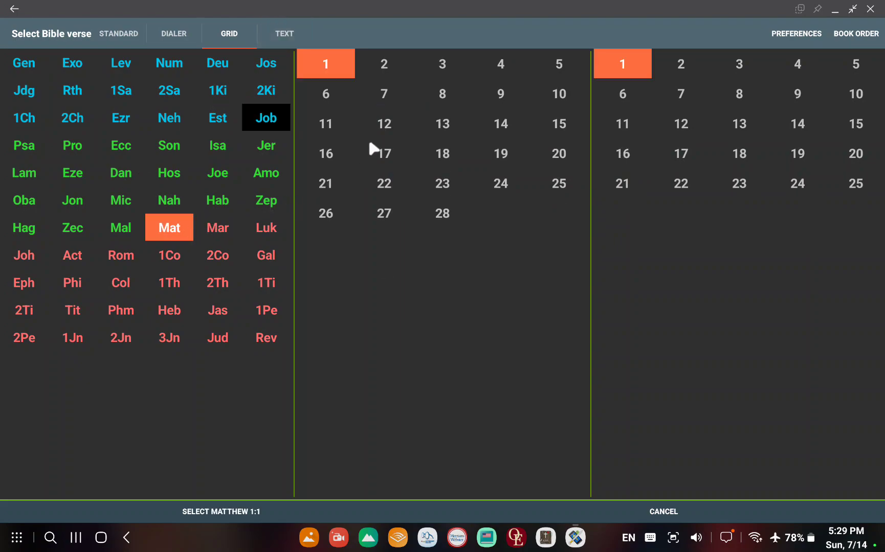
left_click(384, 123)
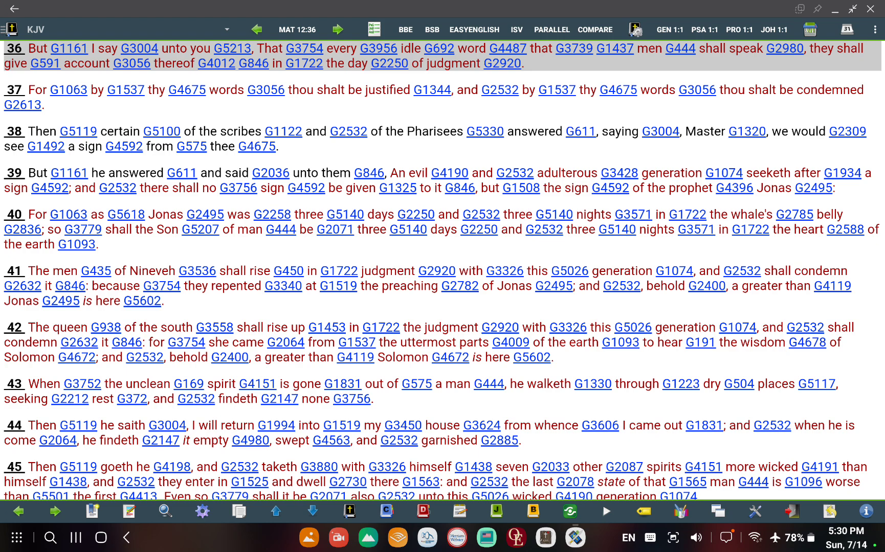
mouse_move(129, 71)
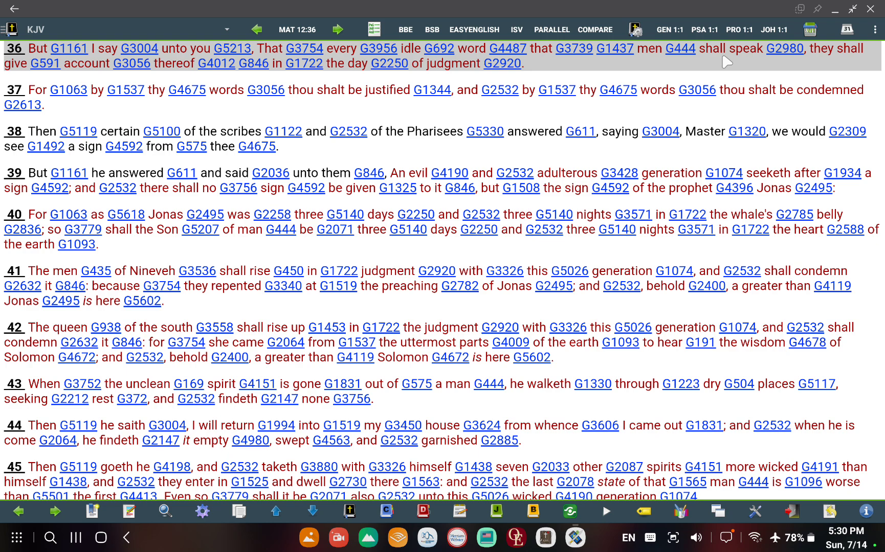
mouse_move(610, 72)
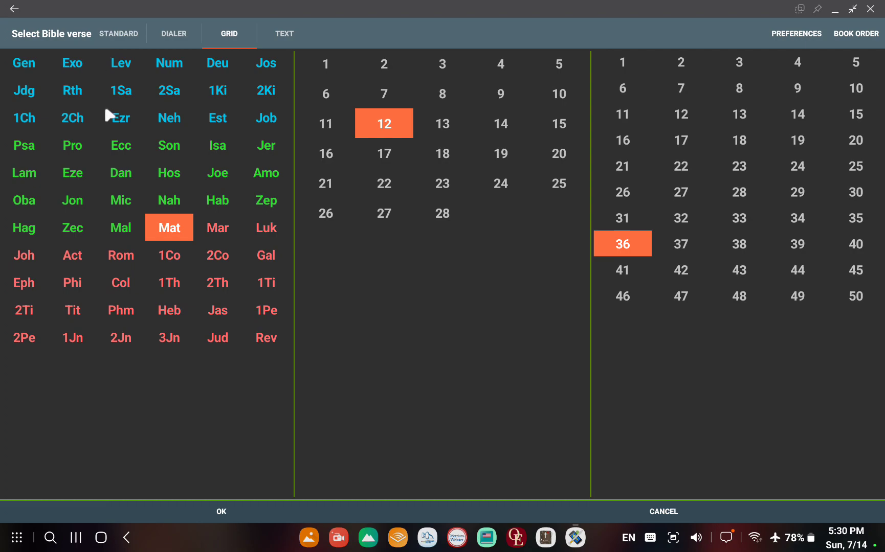
- Choose Ecclesiastes in the verse grid to reach Ecclesiastes 3:16
left_click(120, 145)
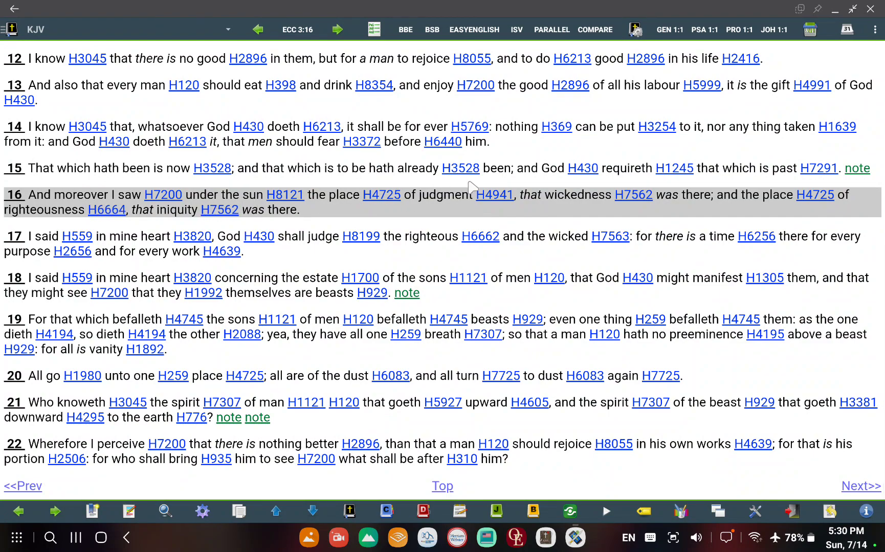
mouse_move(487, 197)
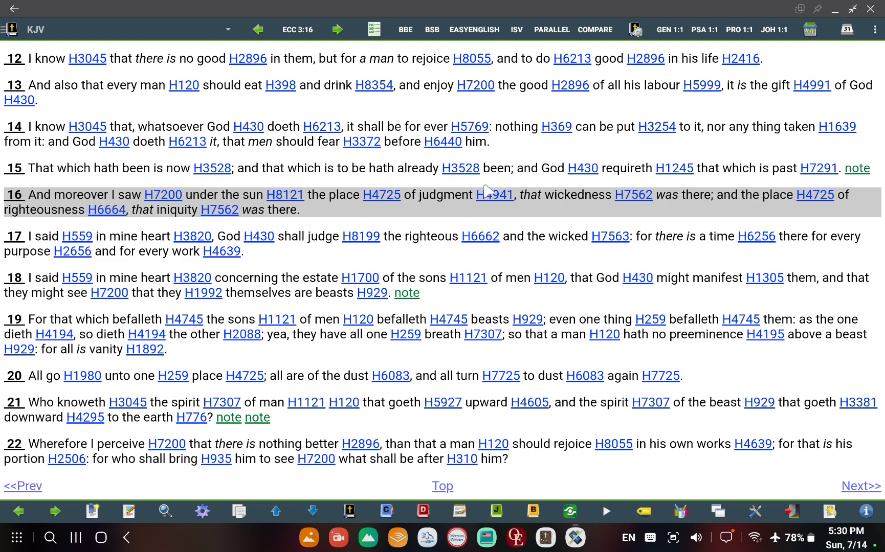
mouse_move(688, 211)
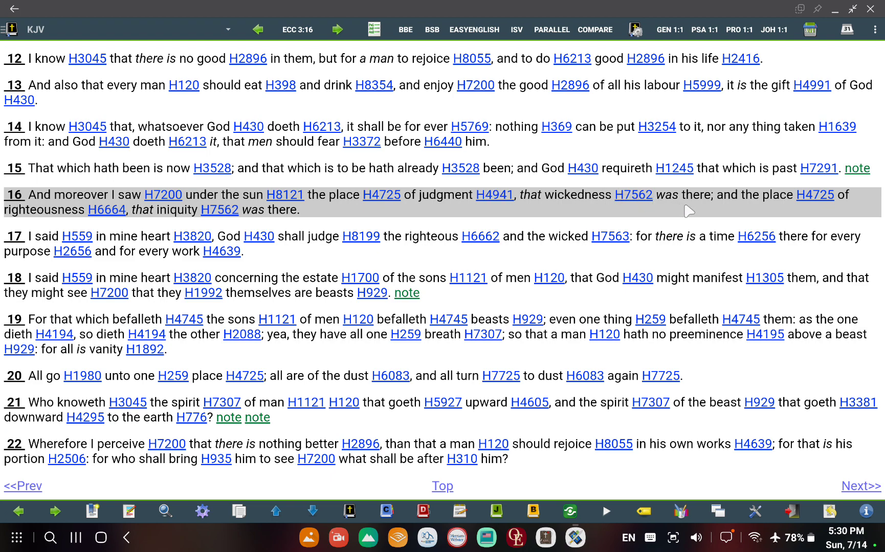
mouse_move(183, 270)
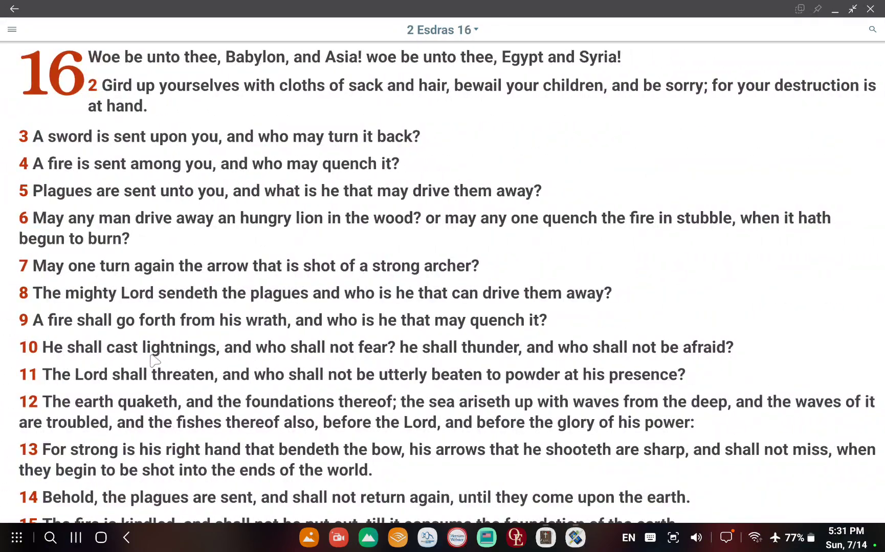
mouse_move(29, 384)
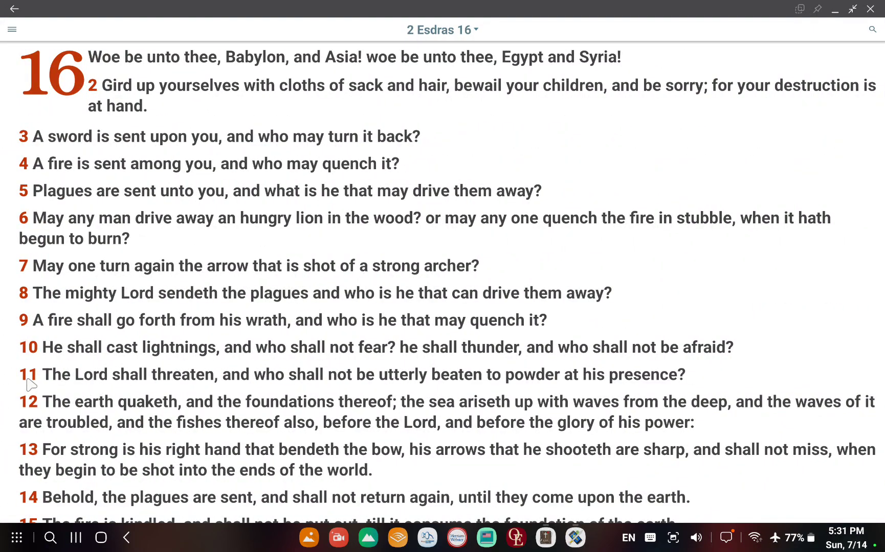
mouse_move(130, 391)
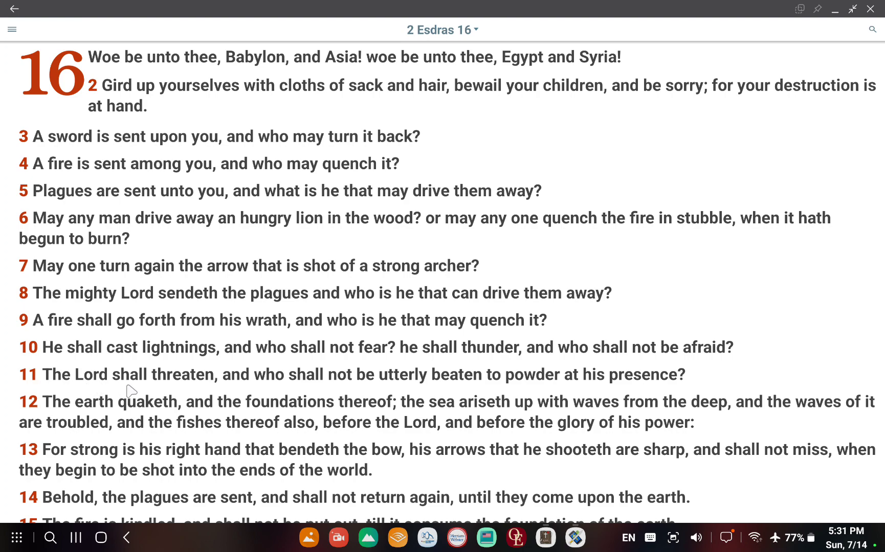
mouse_move(155, 390)
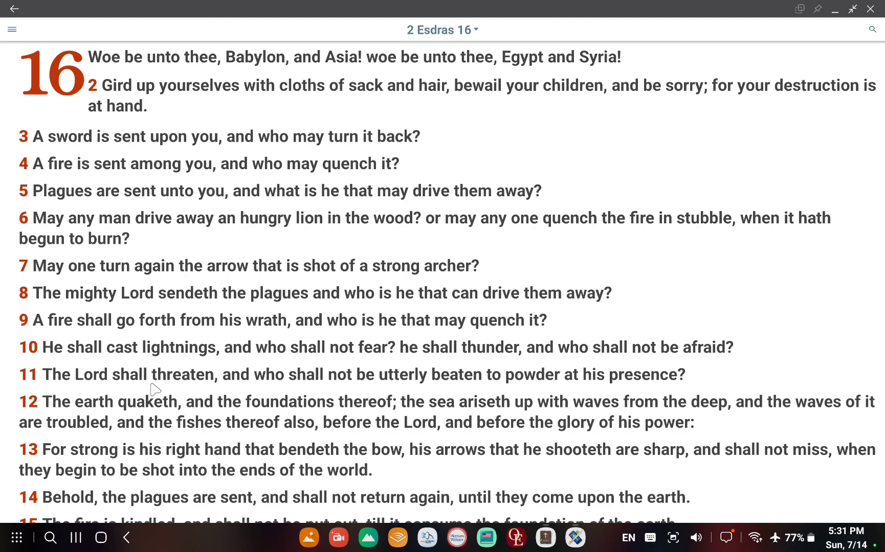
mouse_move(216, 403)
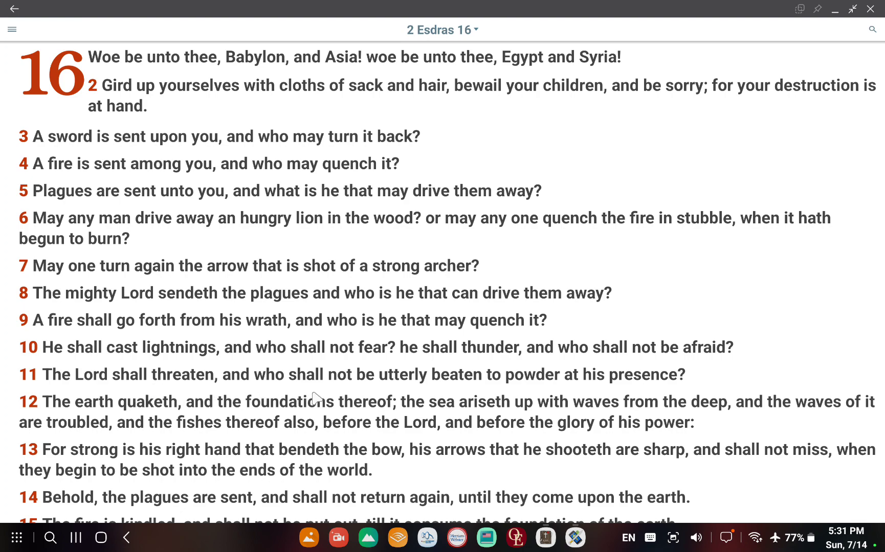
mouse_move(323, 390)
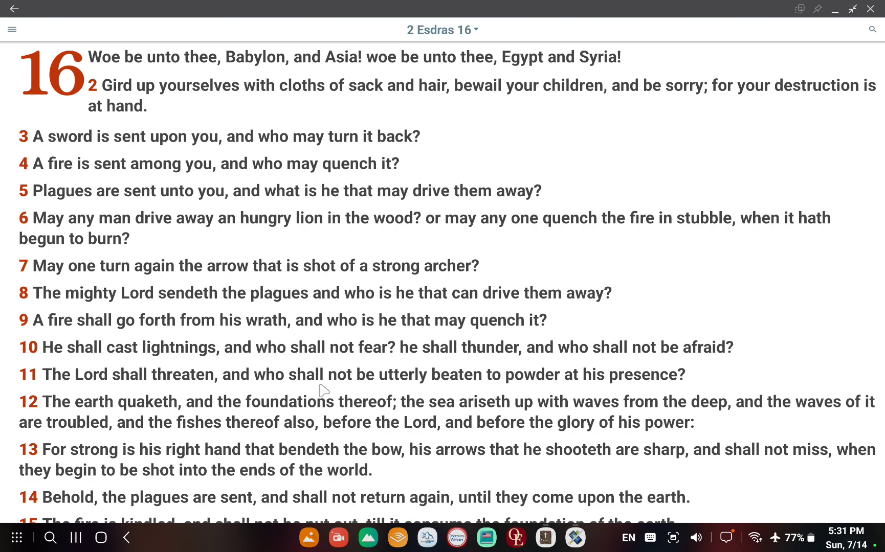
mouse_move(314, 390)
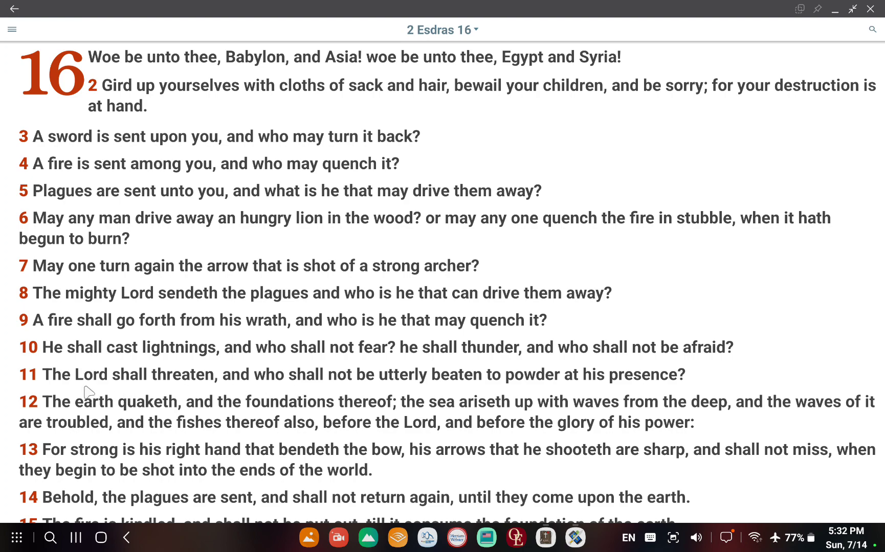
mouse_move(358, 392)
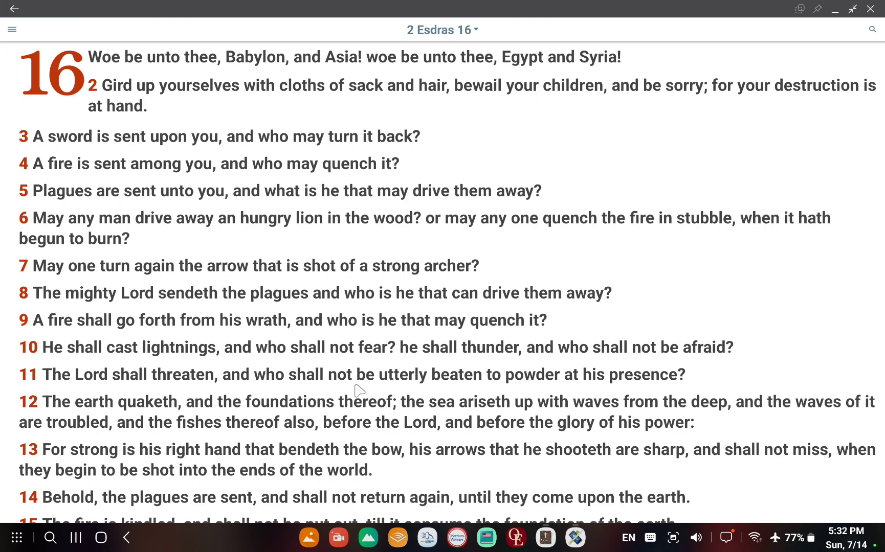
mouse_move(456, 402)
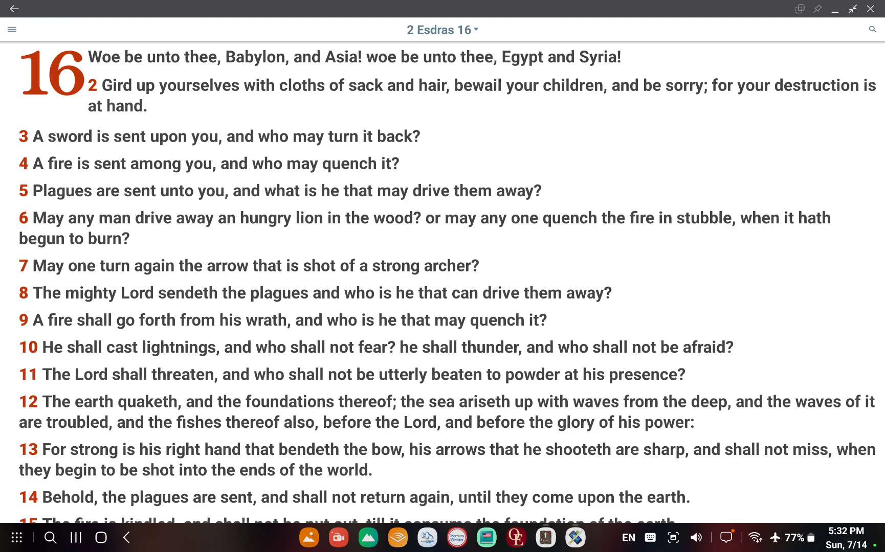
left_click(575, 537)
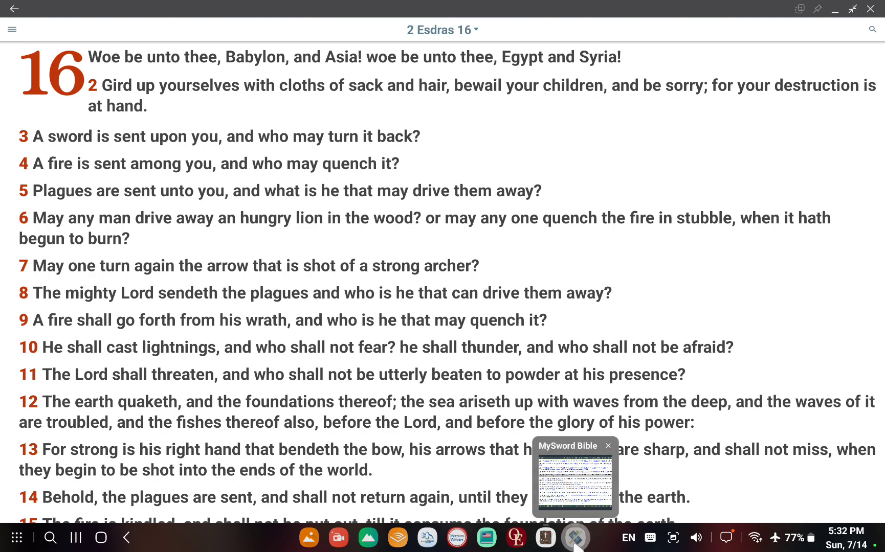
- Return to MySword on Ecclesiastes 3:16 and bring up the verse chooser
left_click(575, 537)
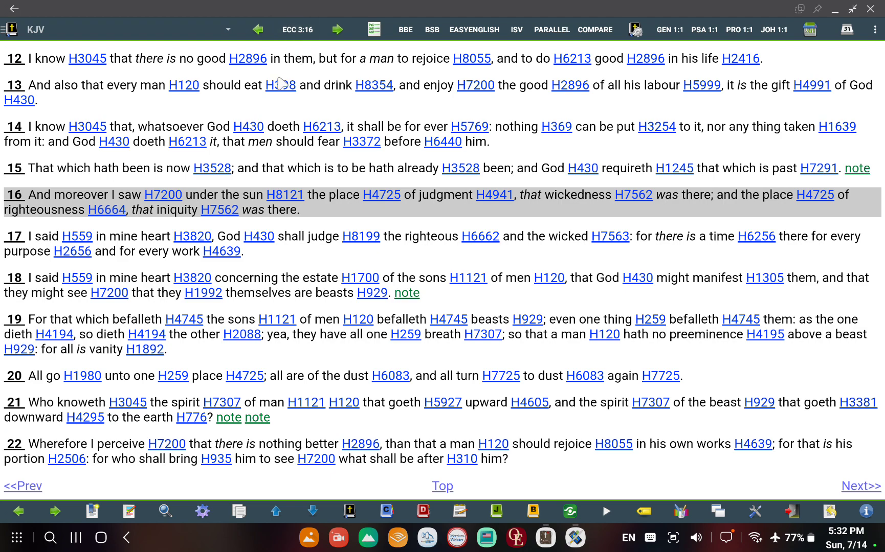
mouse_move(192, 227)
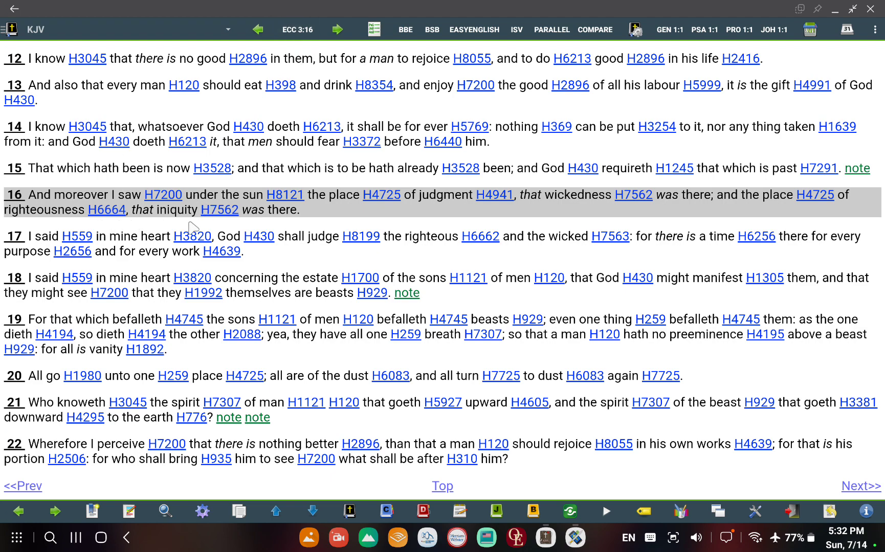
mouse_move(458, 226)
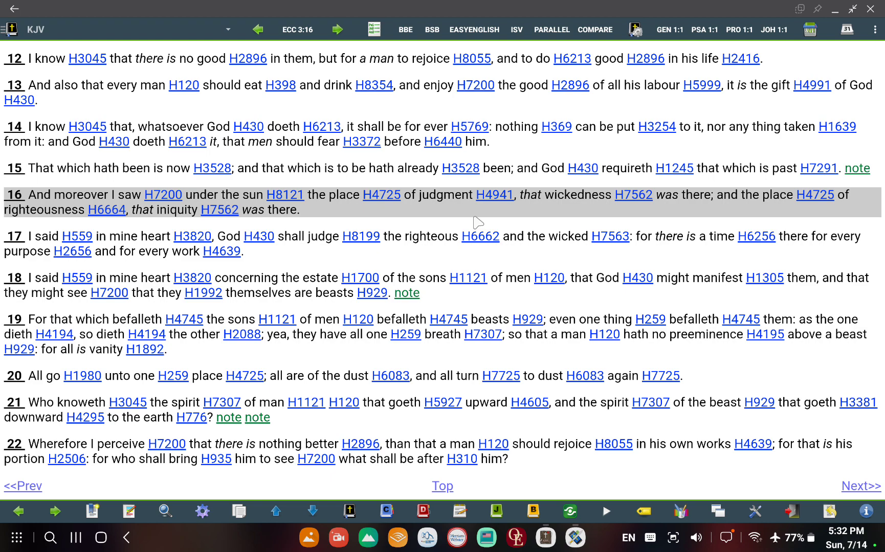
mouse_move(597, 199)
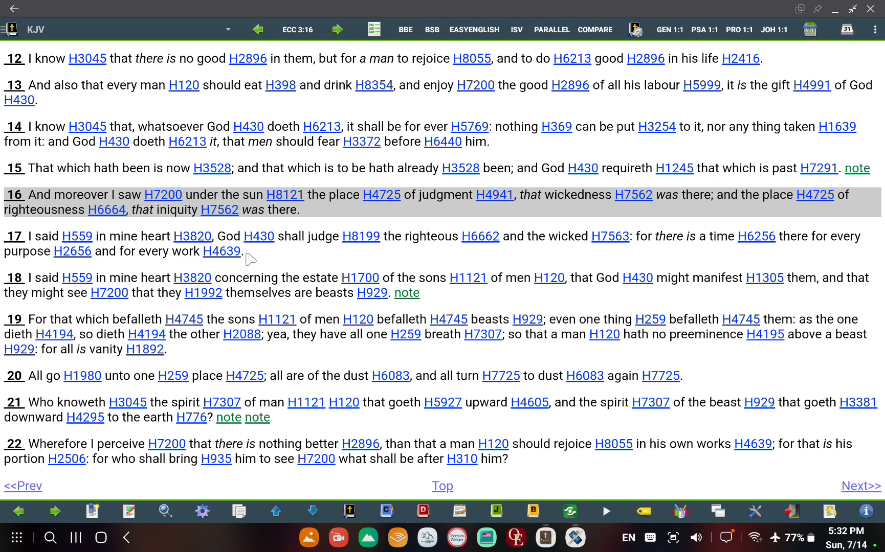
mouse_move(214, 270)
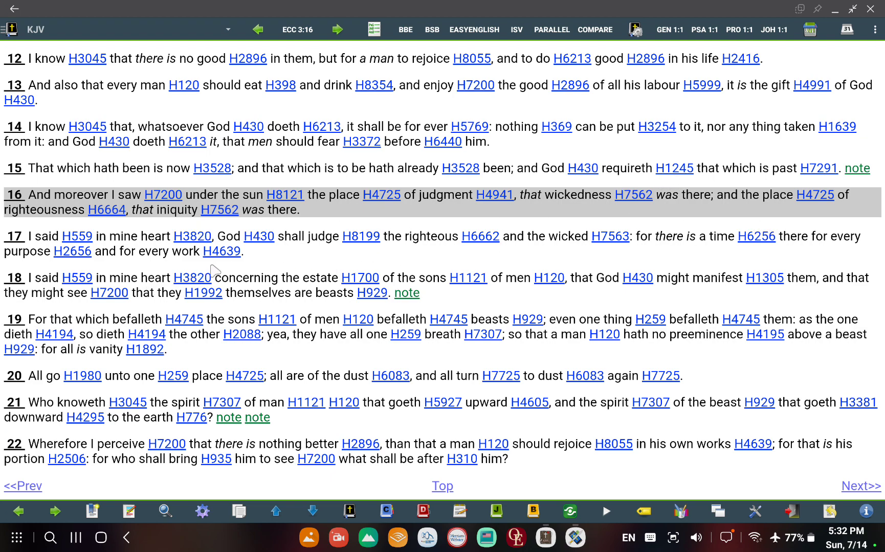
mouse_move(265, 249)
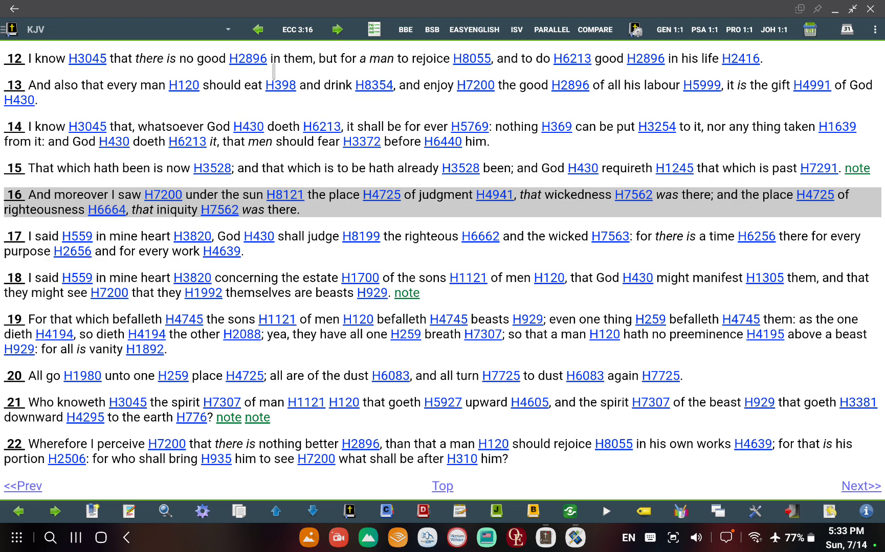
left_click(296, 30)
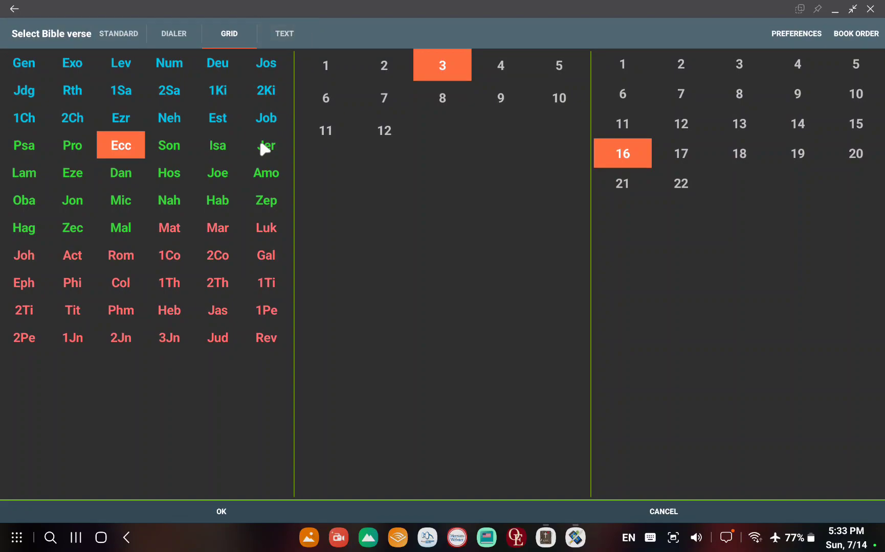
- Go to Jeremiah 3:15, then bring the verse chooser back up for another lookup
left_click(265, 145)
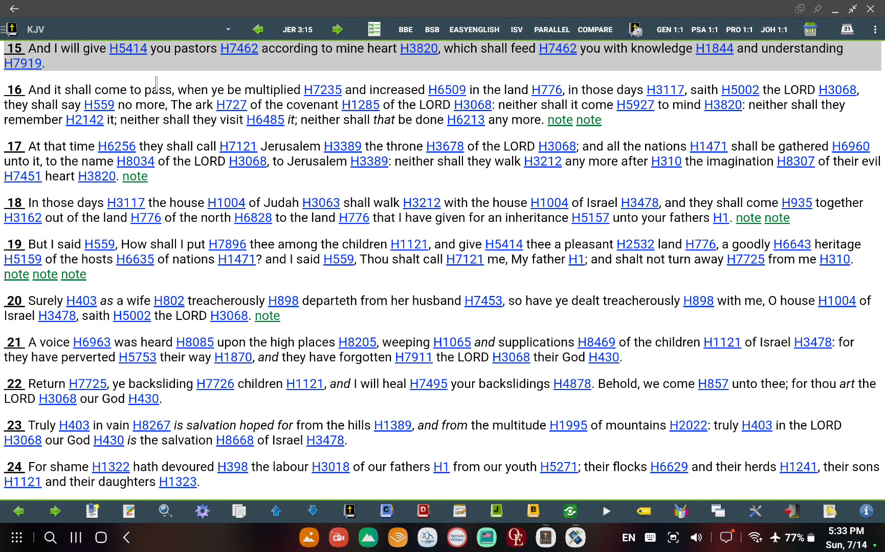
mouse_move(145, 86)
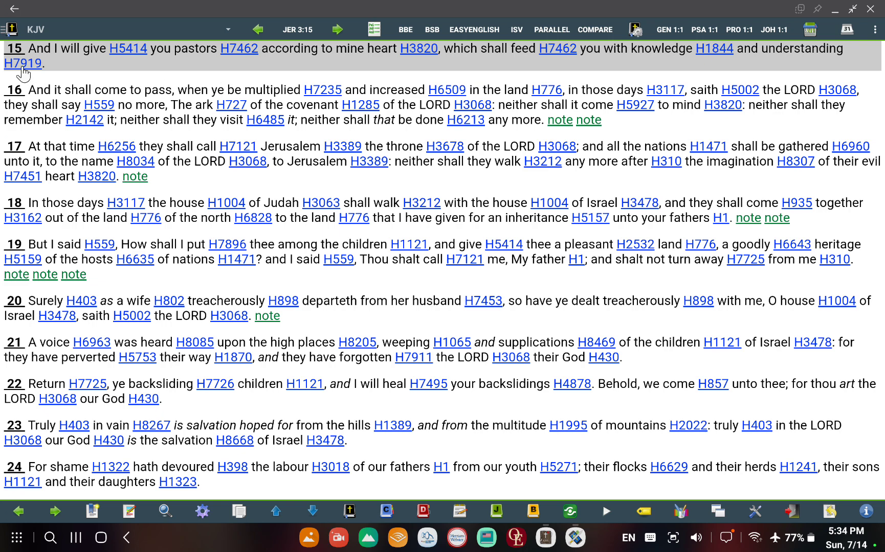
mouse_move(308, 72)
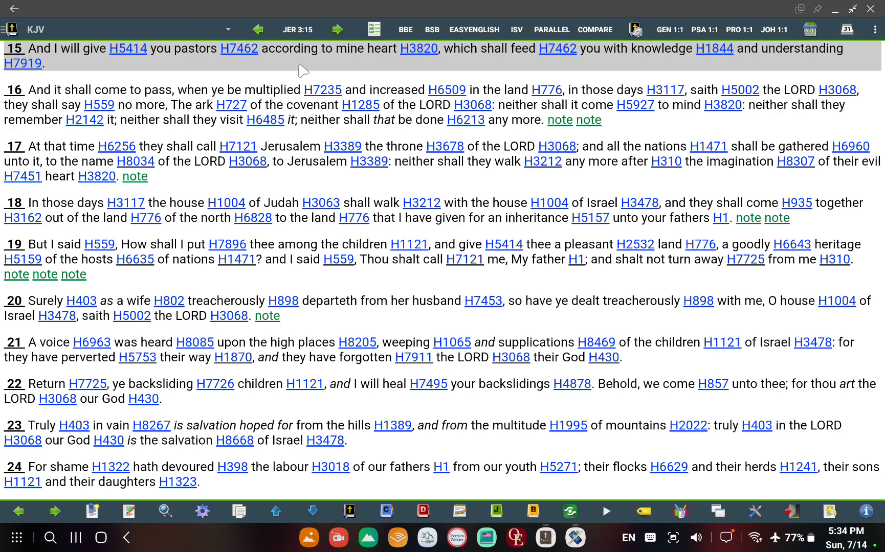
mouse_move(369, 76)
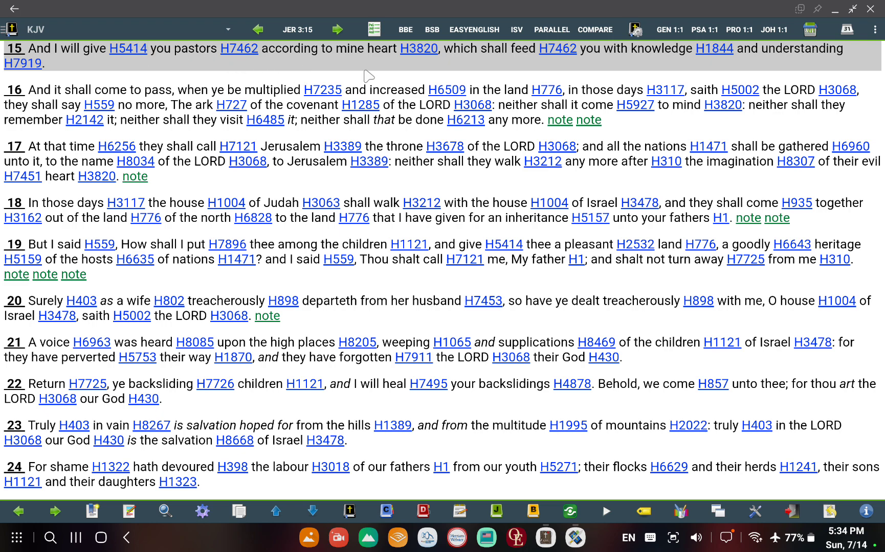
mouse_move(472, 73)
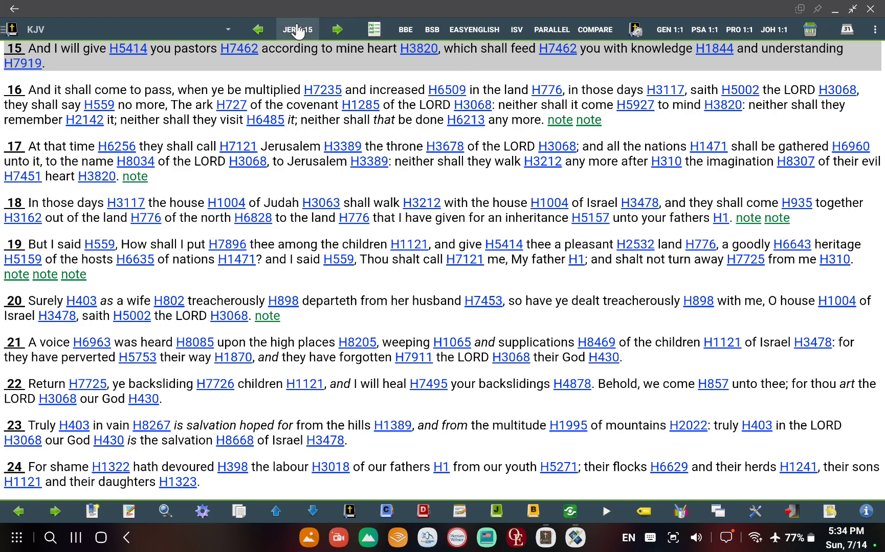
left_click(298, 30)
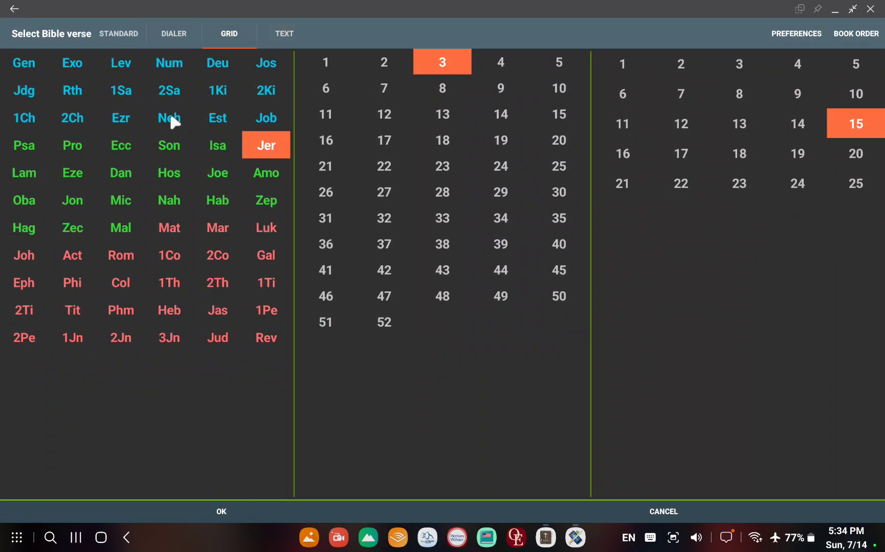
left_click(265, 117)
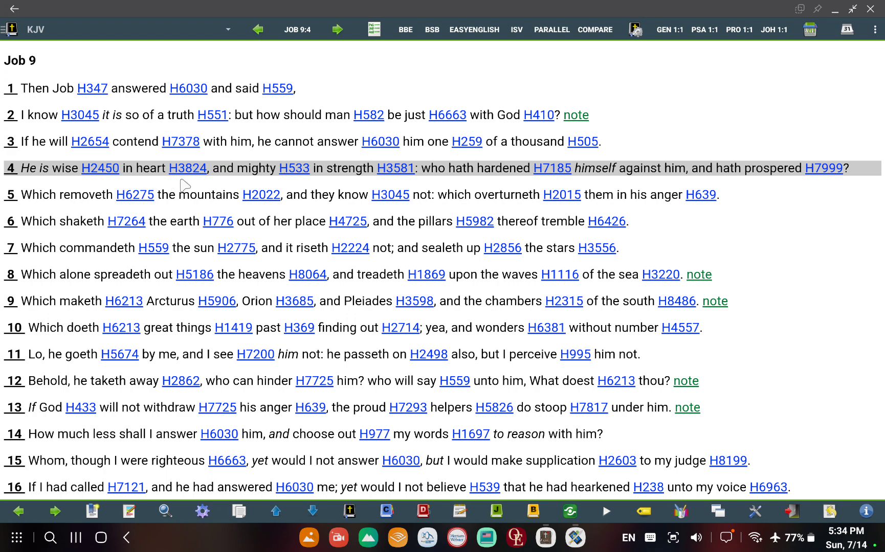
mouse_move(263, 186)
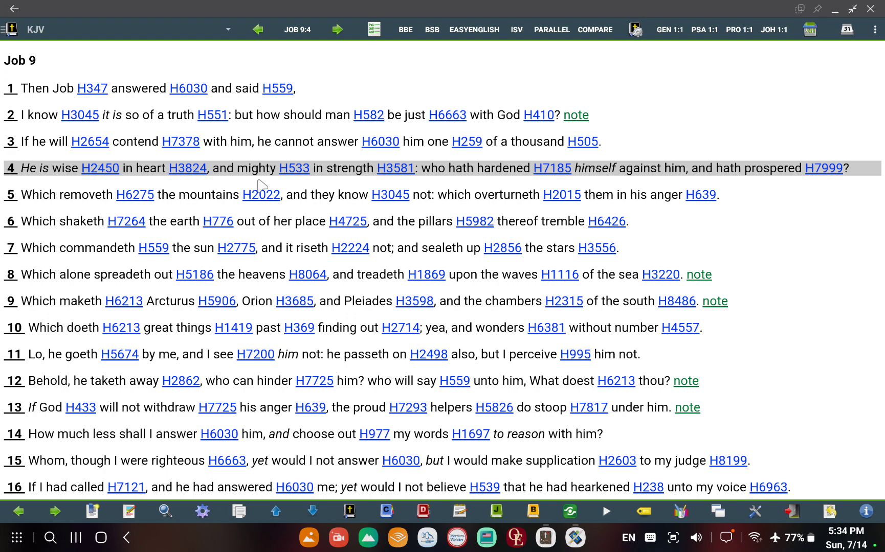
mouse_move(260, 185)
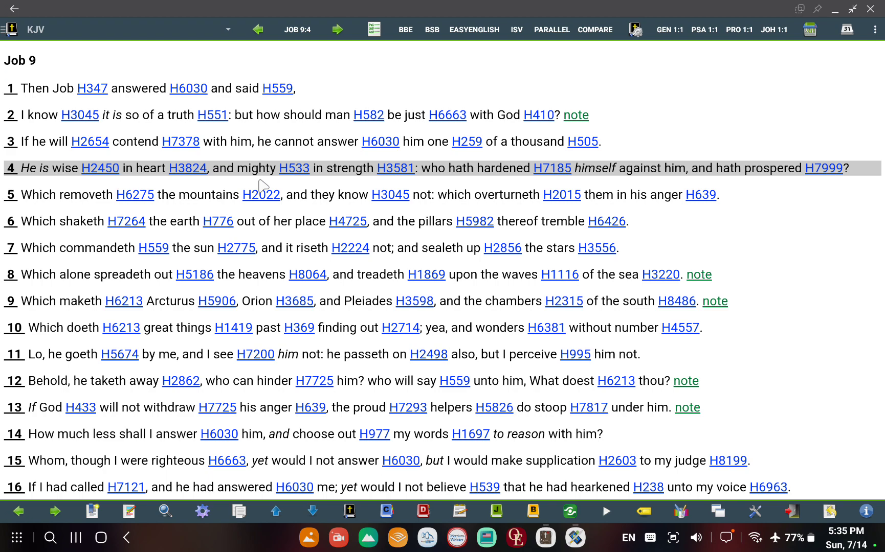
mouse_move(263, 188)
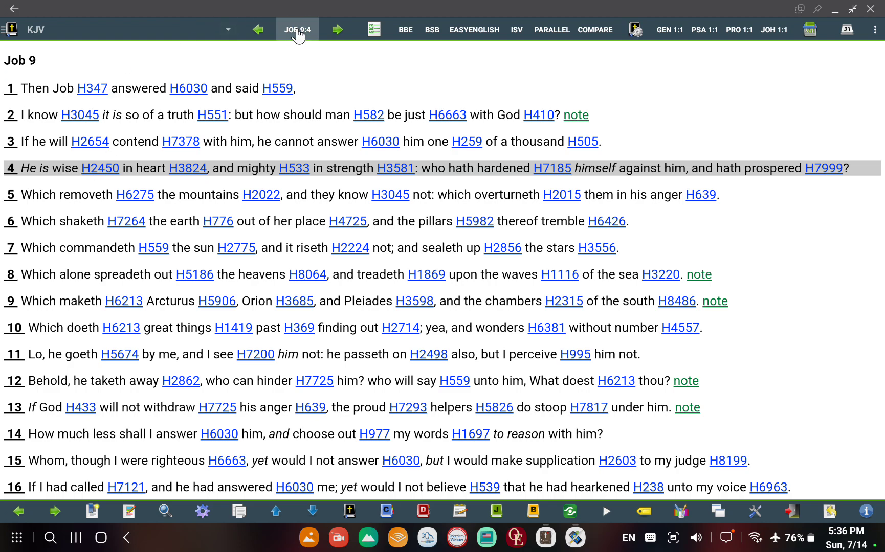
left_click(297, 30)
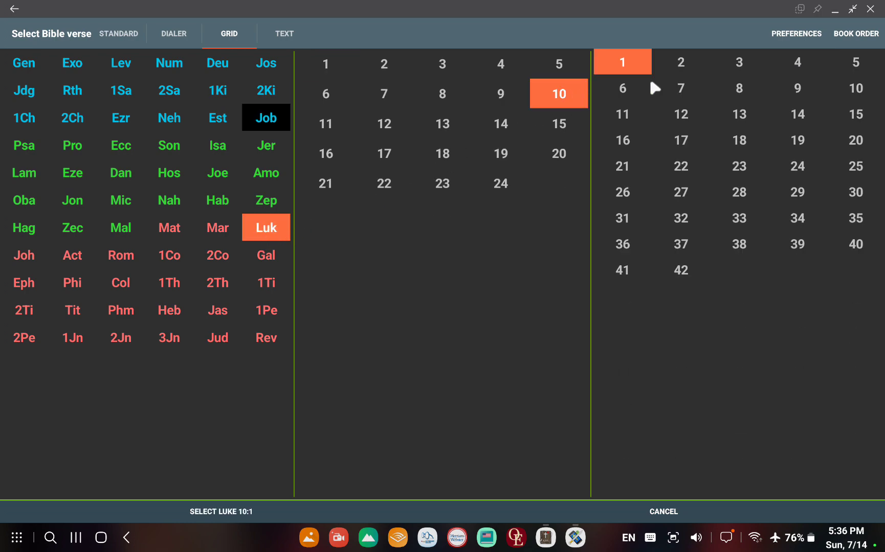
- Choose verse 16 to display Luke 10:16 with Strong's numbers
left_click(621, 62)
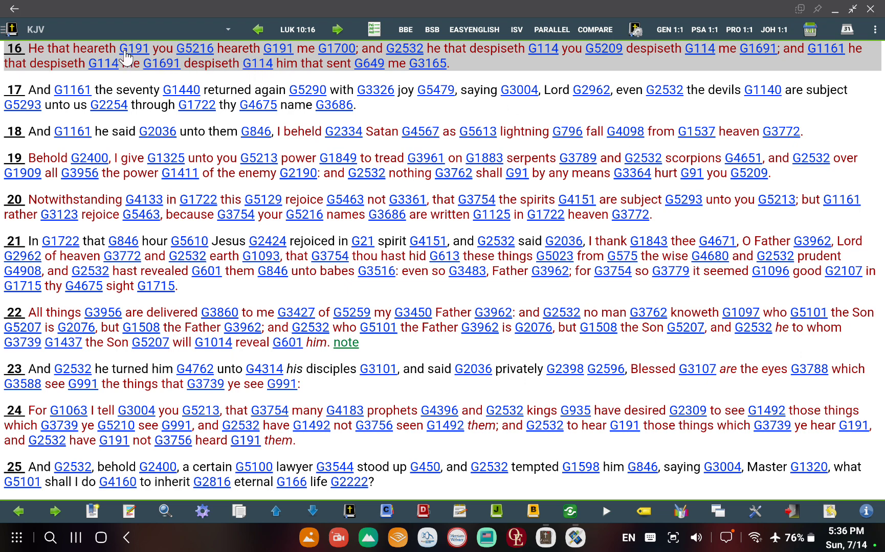
mouse_move(383, 70)
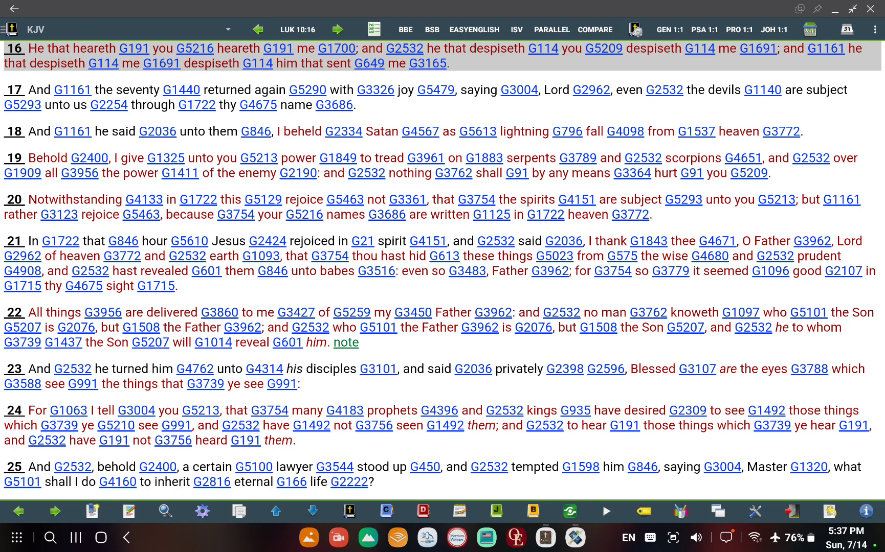
mouse_move(759, 540)
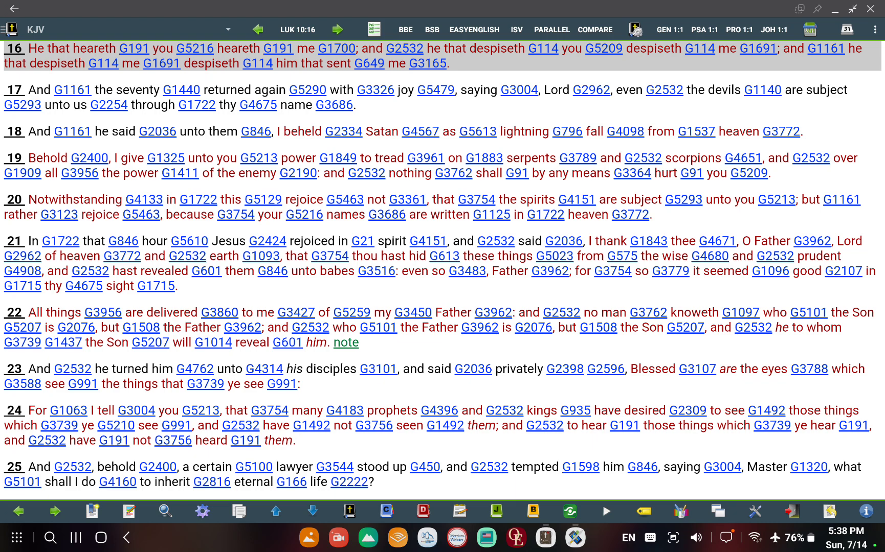
mouse_move(17, 512)
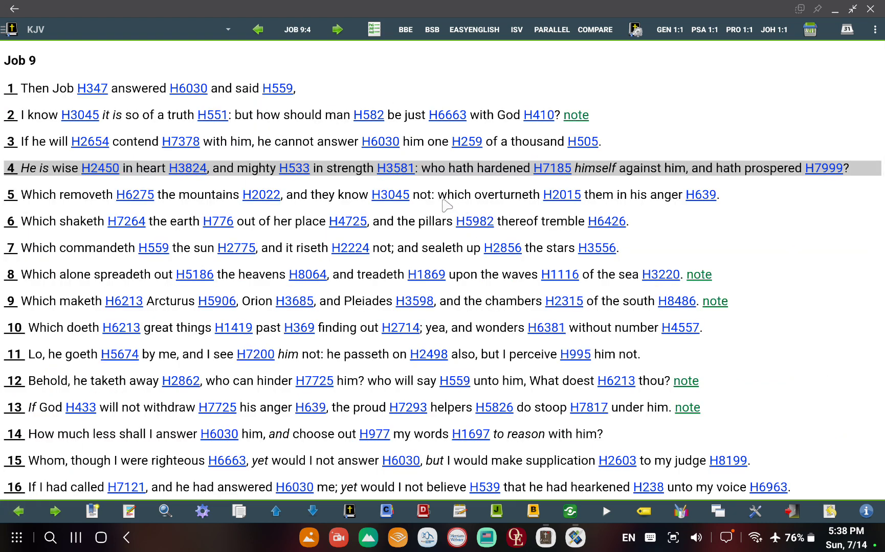
mouse_move(573, 104)
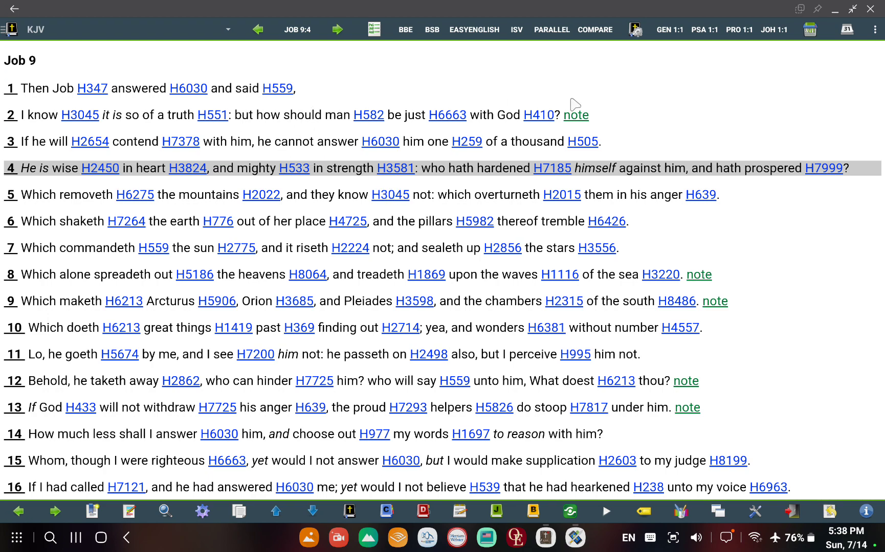
mouse_move(470, 168)
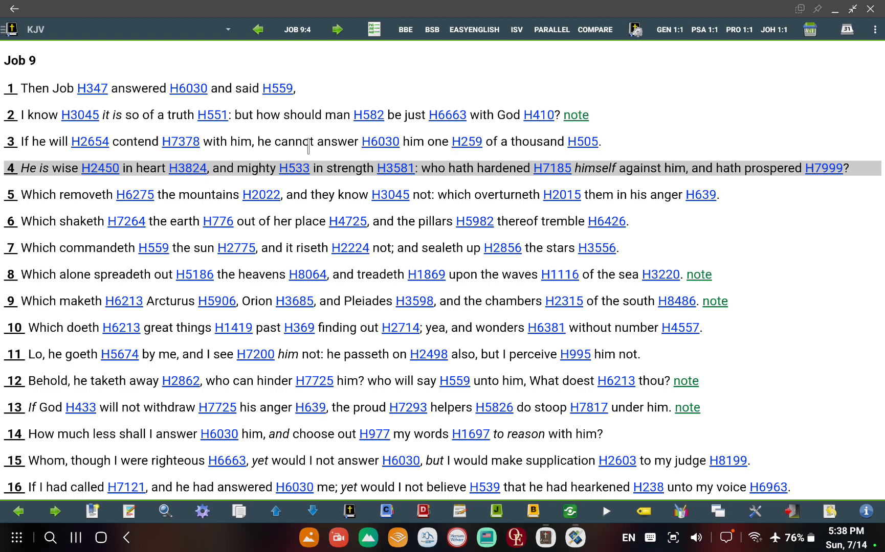
mouse_move(298, 29)
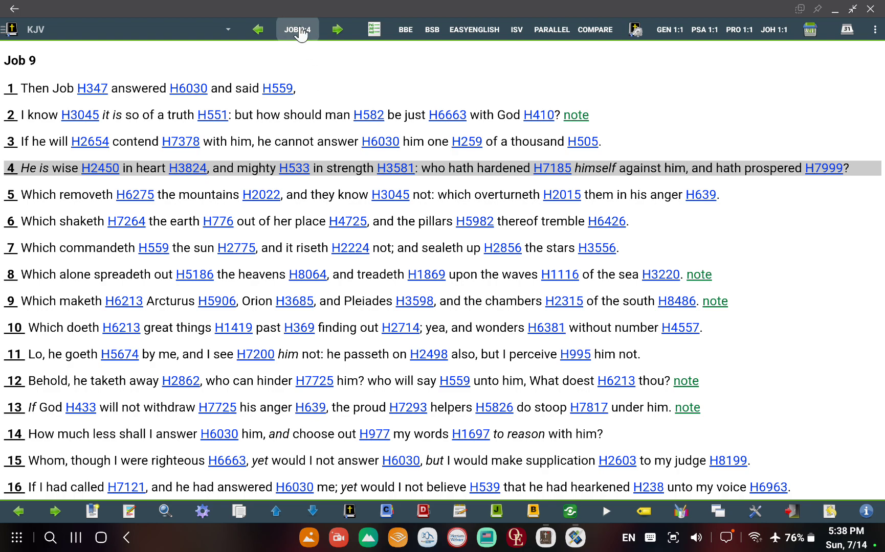
- Bring up the verse picker on Job 9:4
left_click(296, 29)
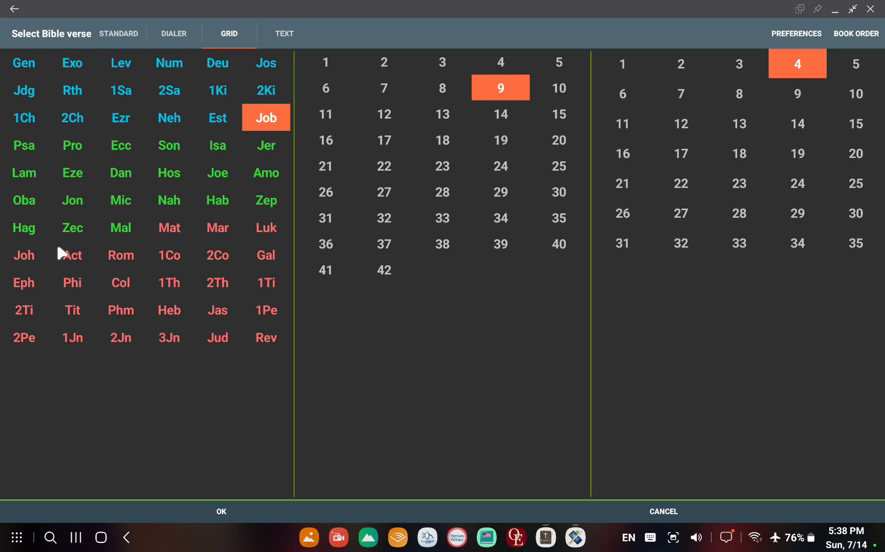
- Choose Romans, chapter 14, verse 4 to display Romans 14:4
left_click(121, 255)
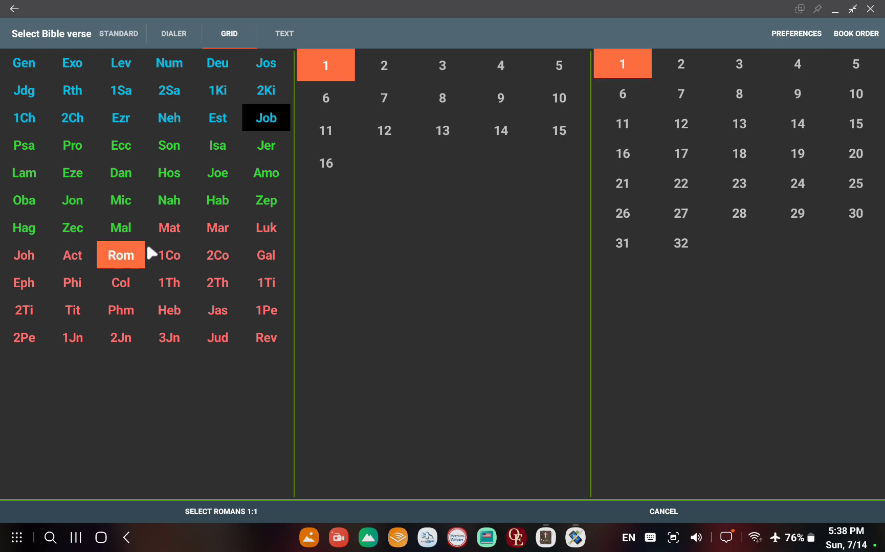
left_click(499, 129)
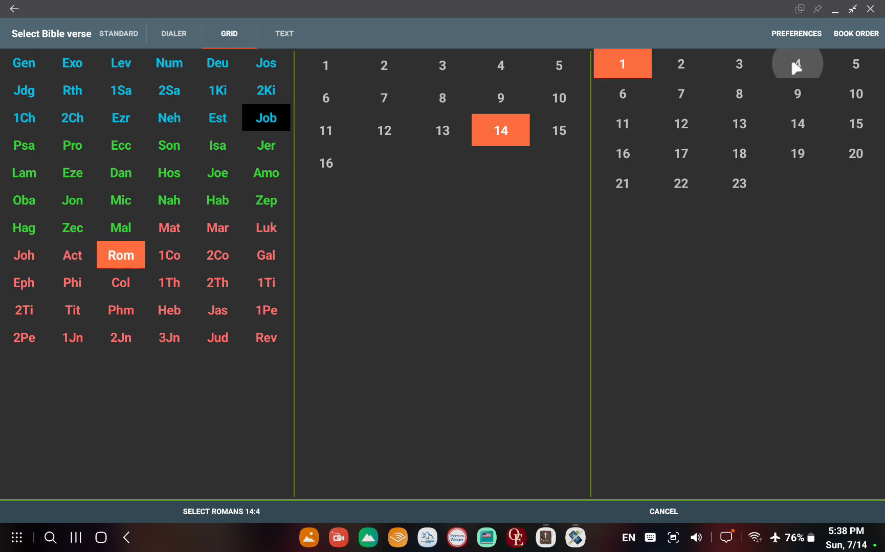
left_click(796, 63)
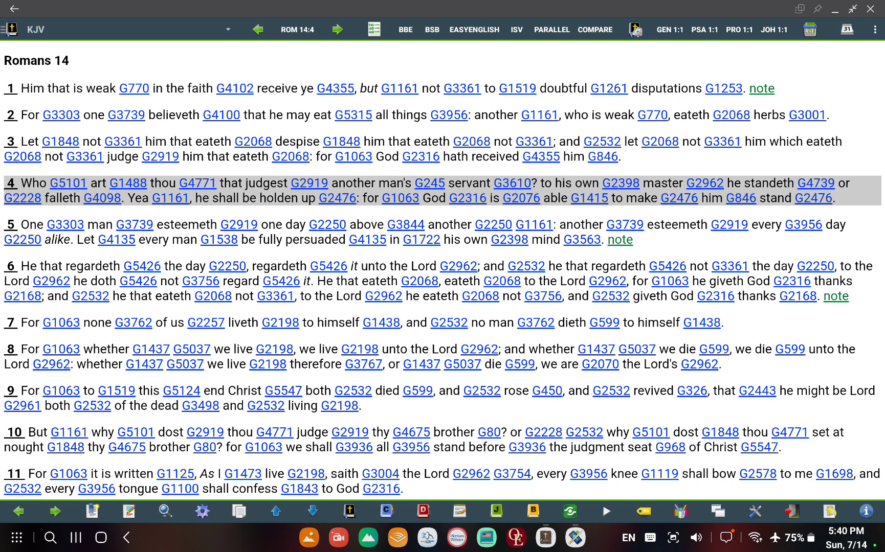
mouse_move(542, 512)
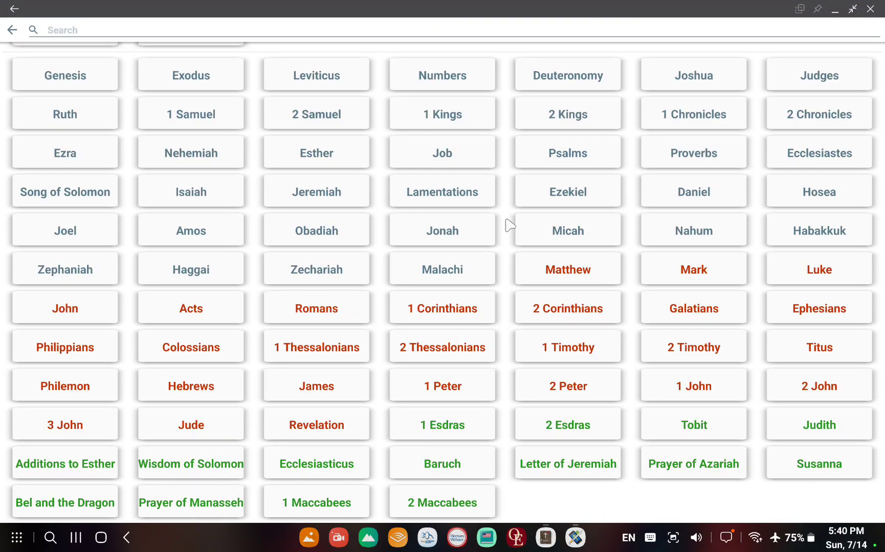
mouse_move(728, 437)
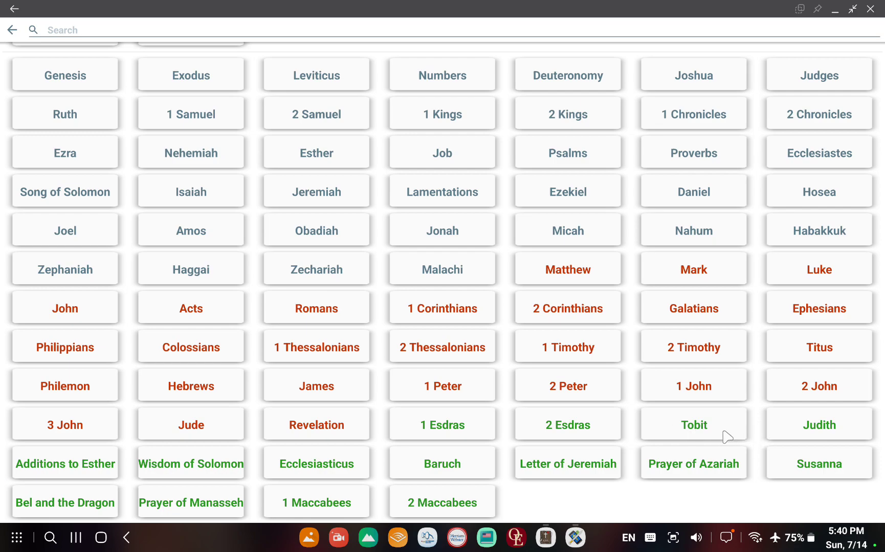
- Navigate the Apocrypha reader to Wisdom of Solomon chapter 5
left_click(190, 464)
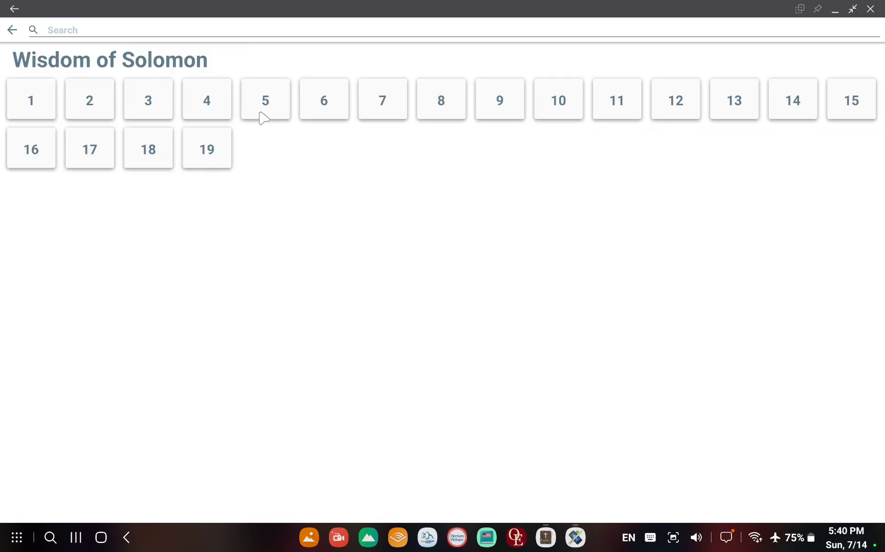
left_click(265, 99)
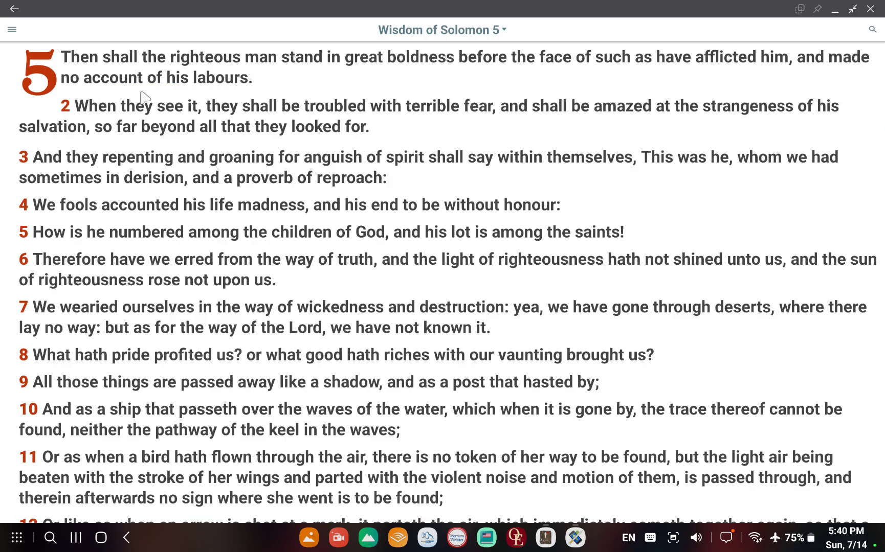
mouse_move(313, 91)
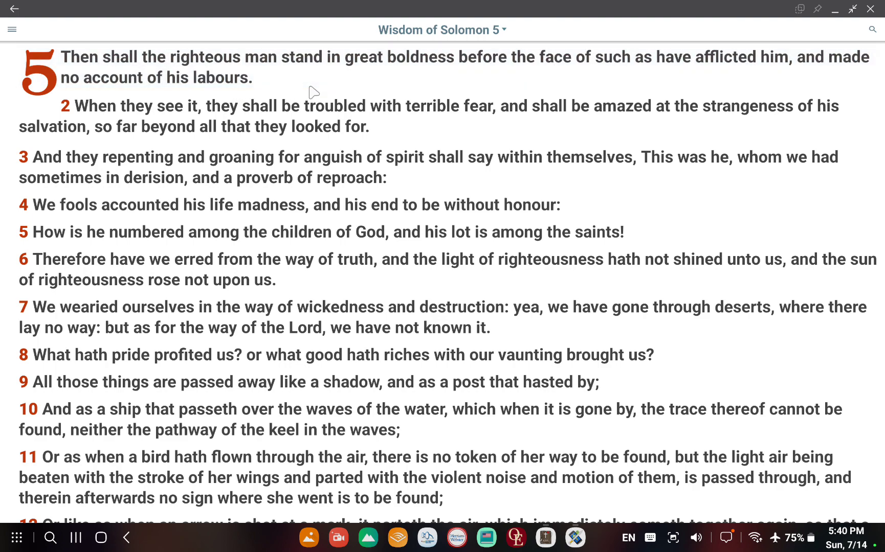